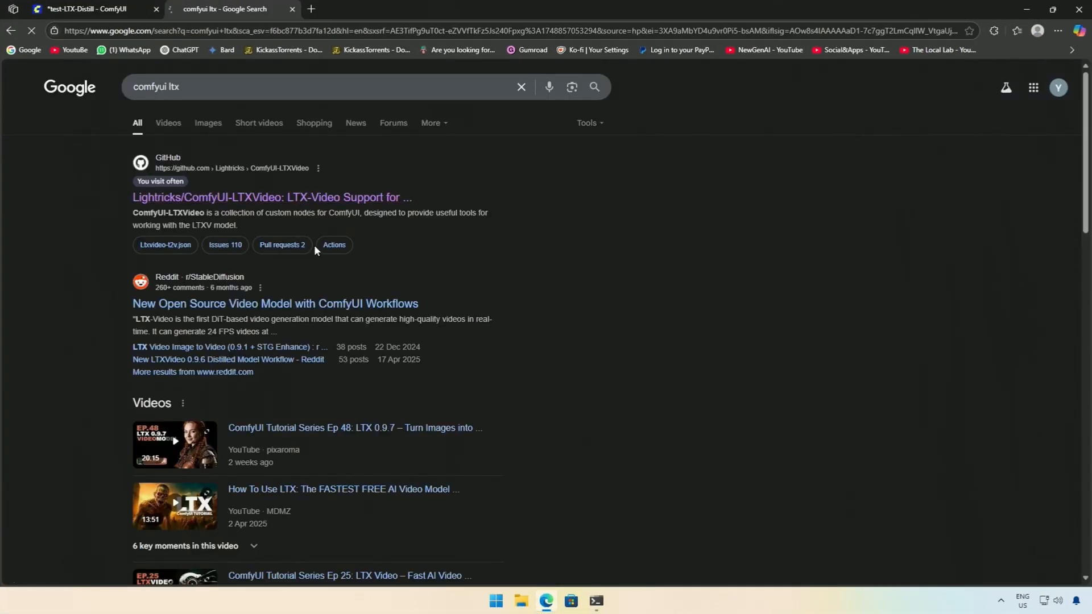
Step: Open the Lightricks/ComfyUI-LTXVideo repository and scroll the README to the 13B 0.9.7 Distilled release
left_click(272, 197)
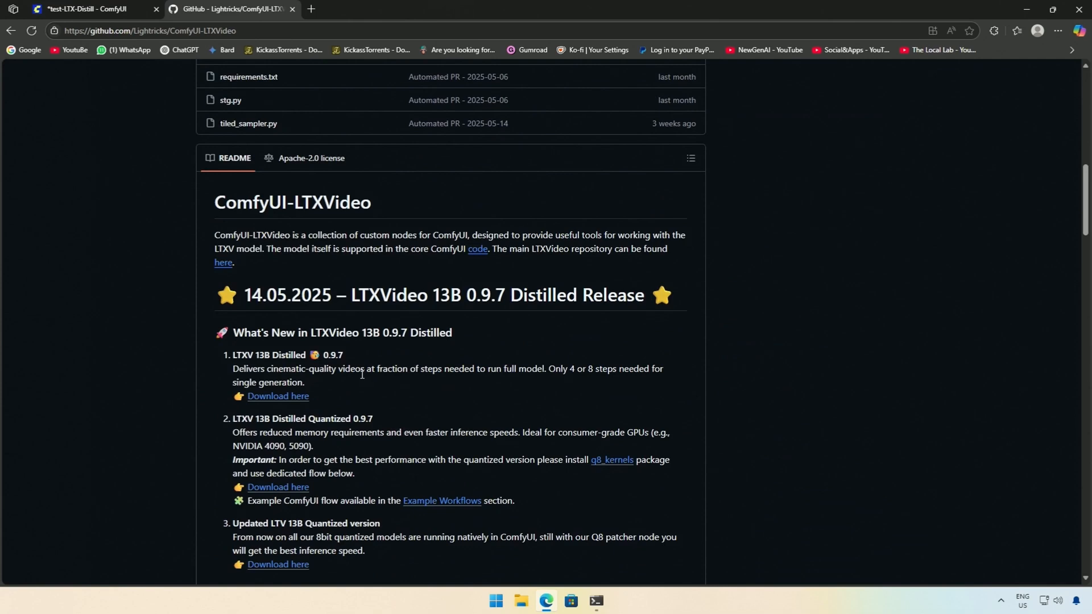
scroll("down", 3)
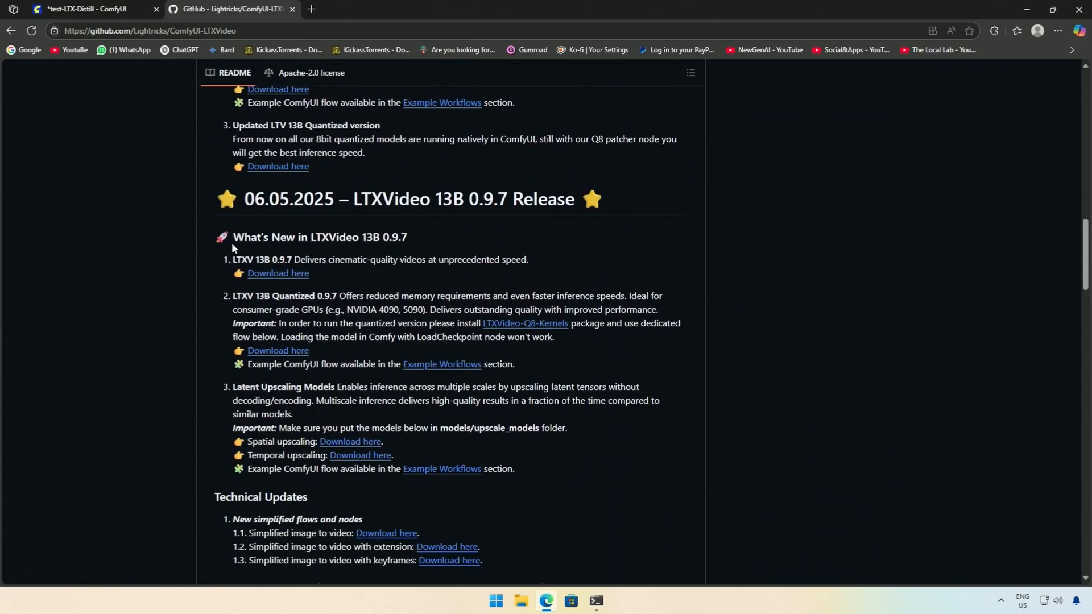
double_click(289, 199)
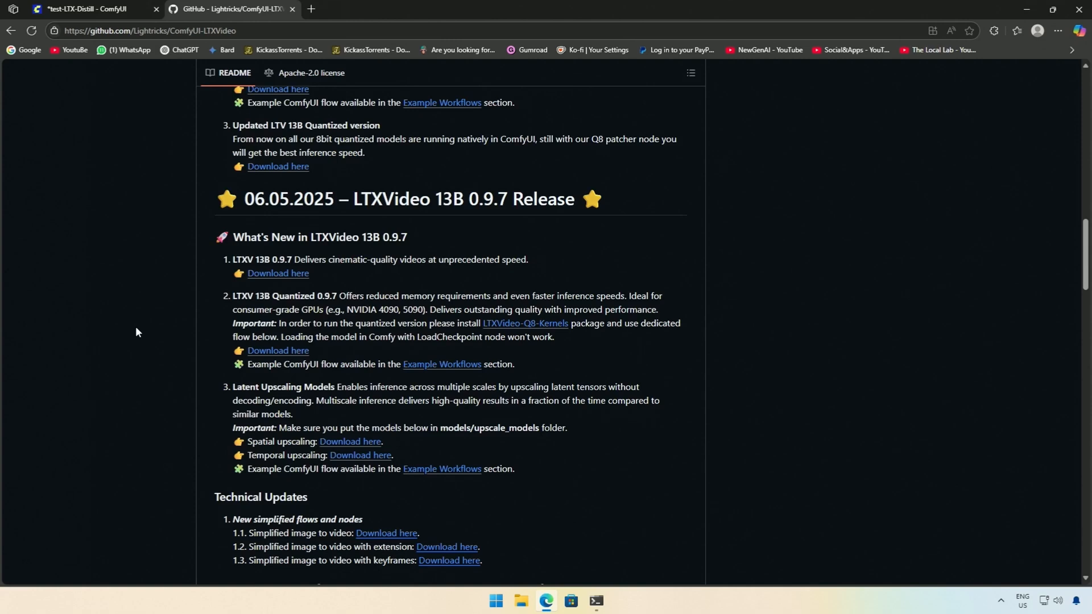
scroll("up", 3)
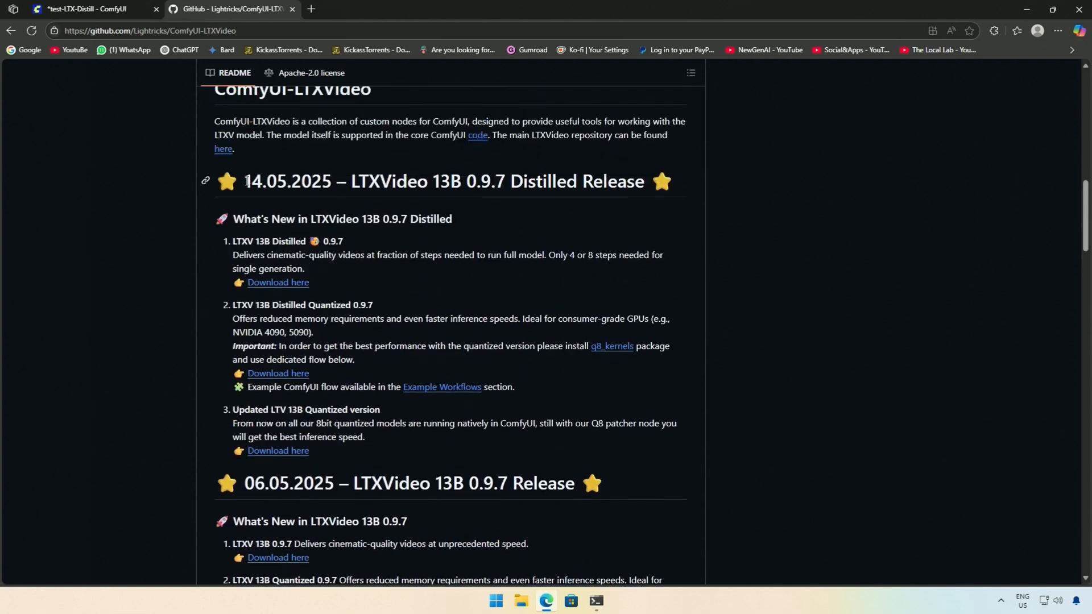
double_click(288, 181)
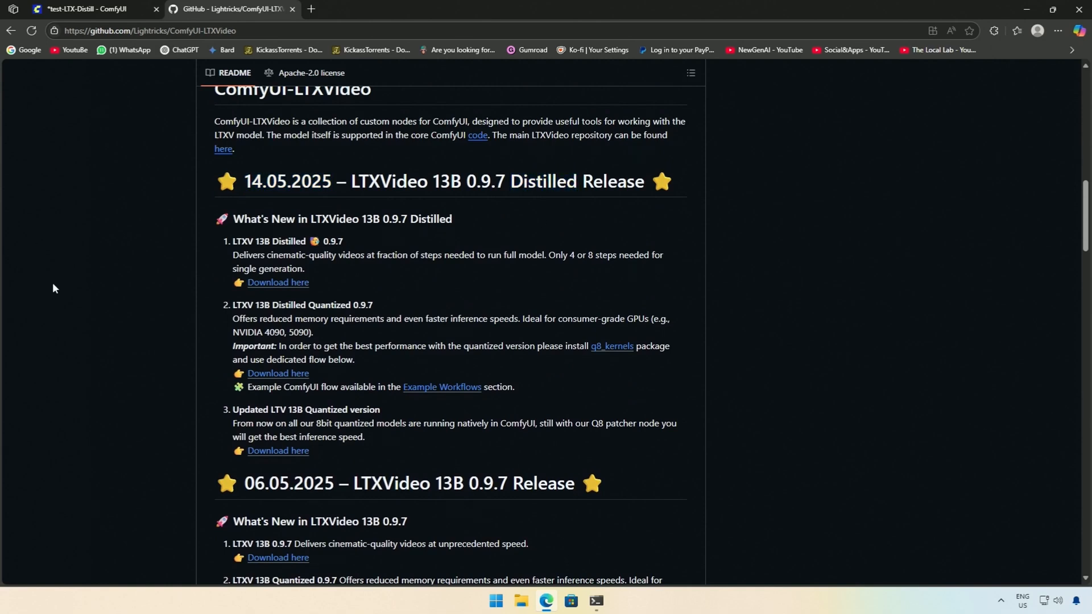
mouse_move(151, 319)
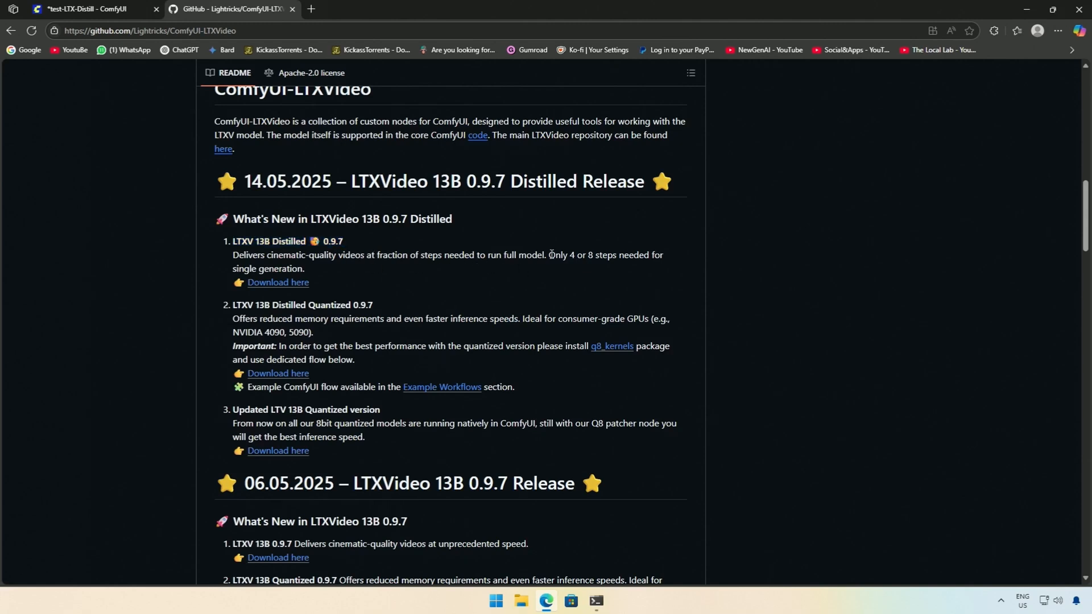
Step: Highlight the 'Only 4 or 8 steps' note and open the distilled model download page
left_click_drag(549, 254, 624, 255)
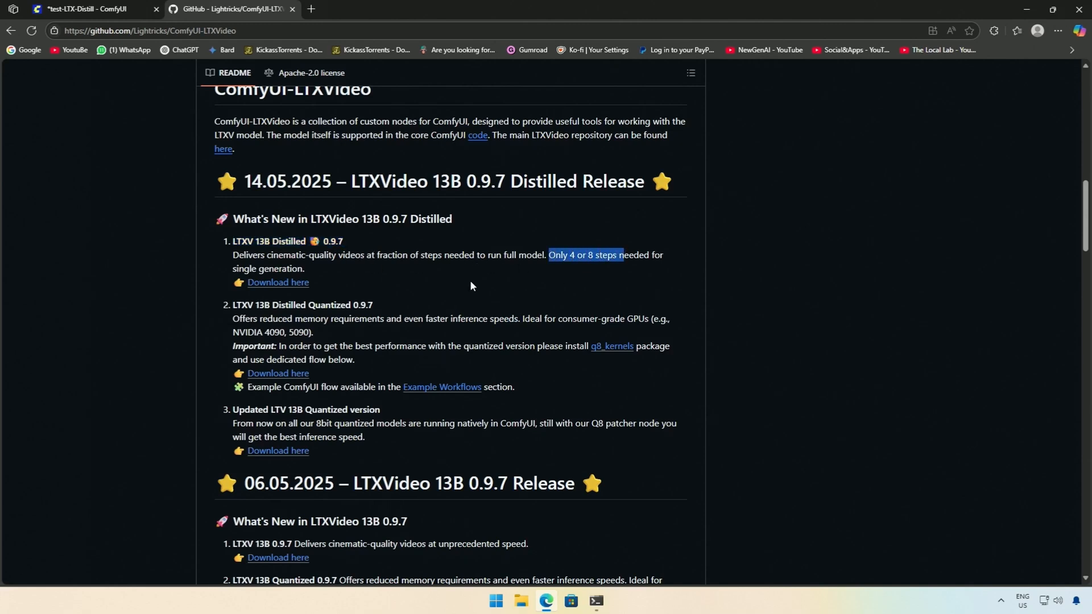
left_click(278, 282)
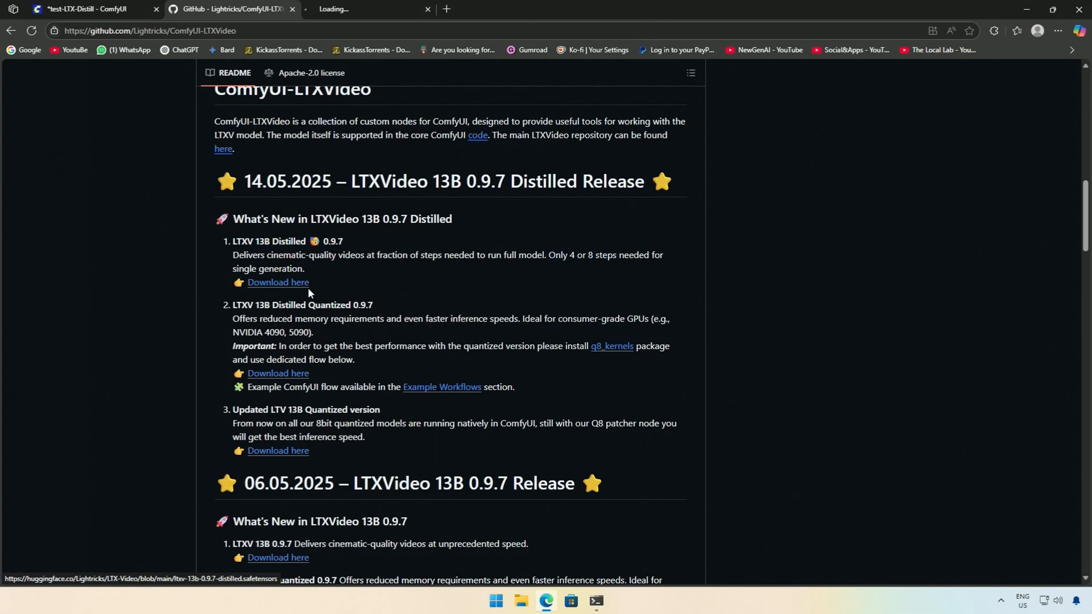
left_click(277, 282)
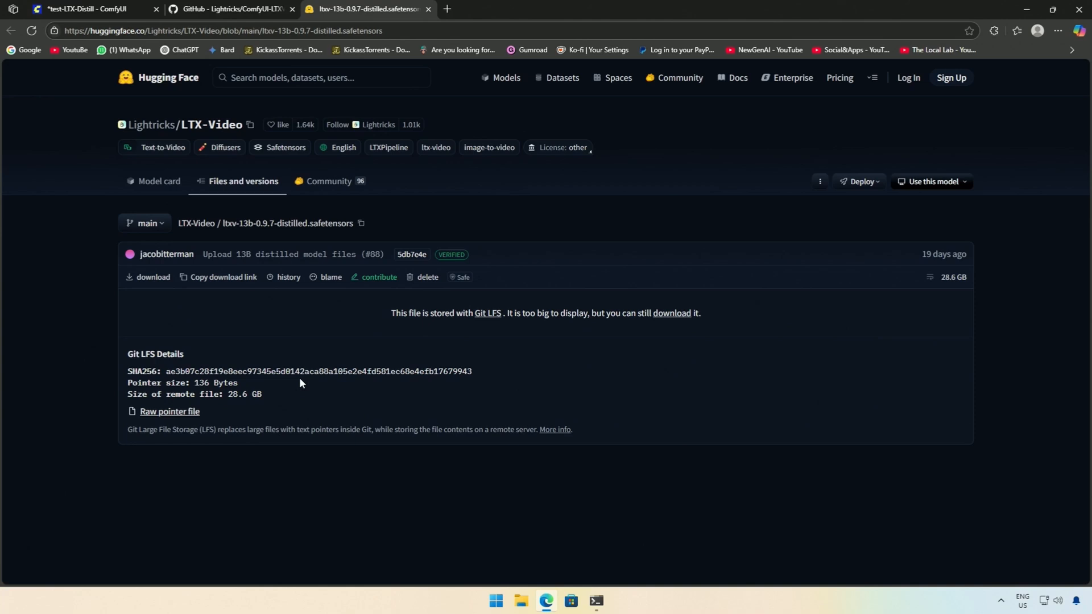
left_click(229, 8)
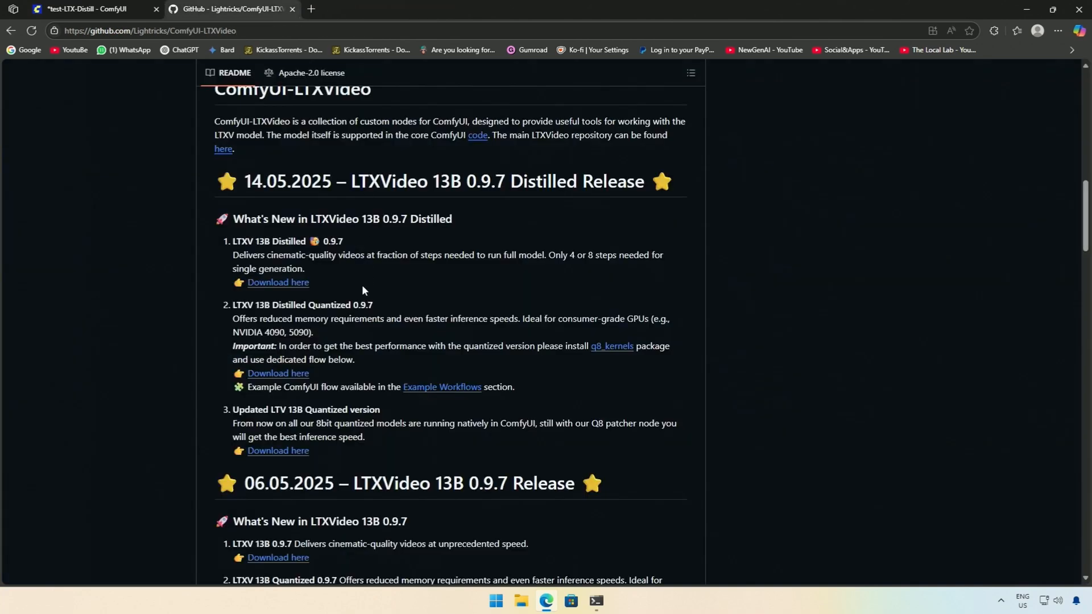
double_click(242, 305)
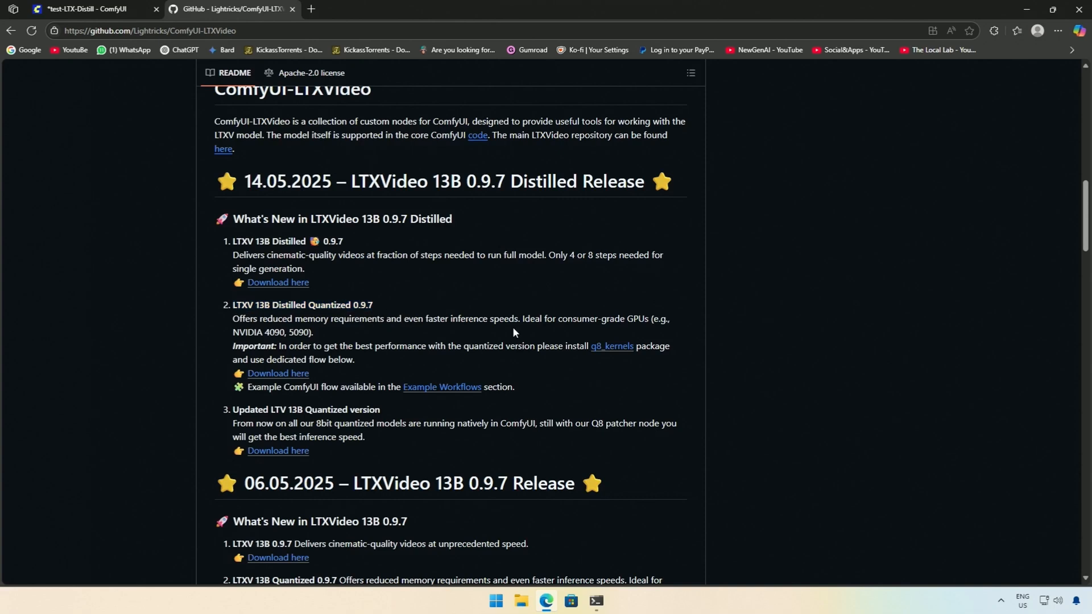
double_click(590, 319)
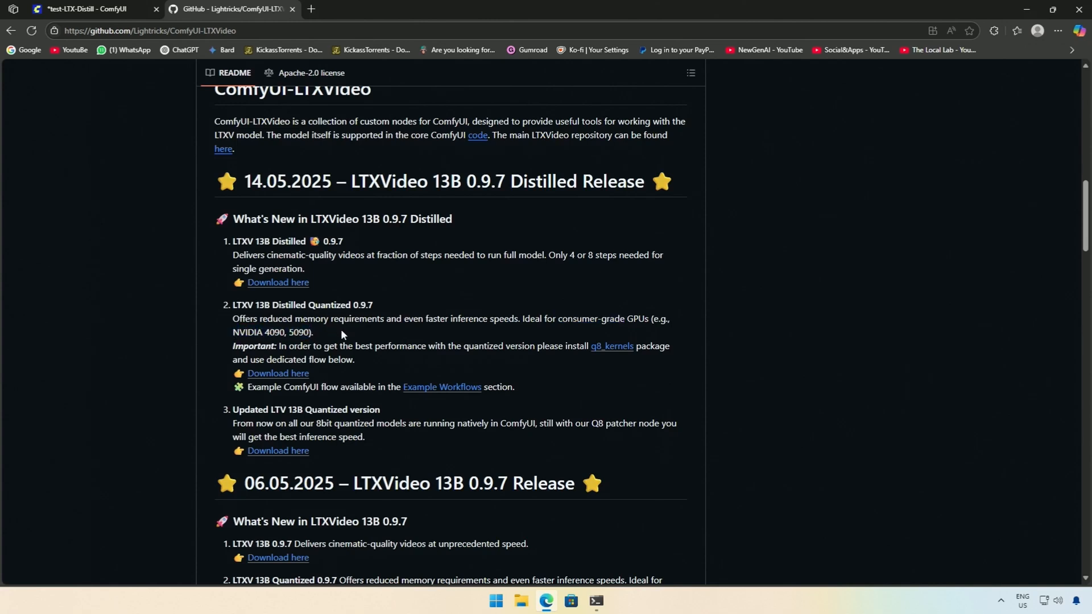
mouse_move(305, 348)
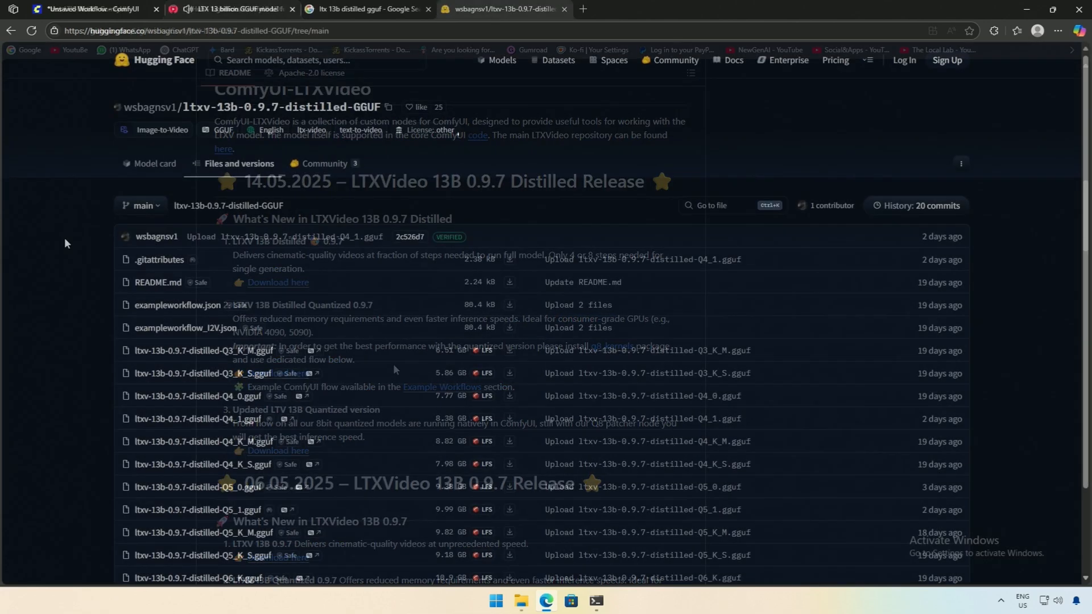
scroll("down", 3)
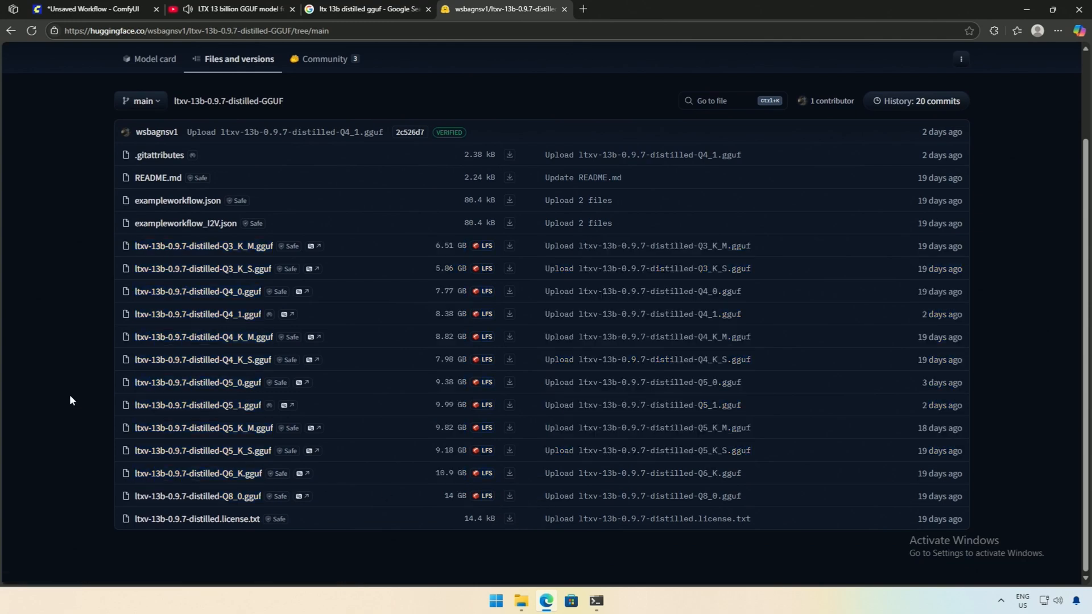
mouse_move(324, 59)
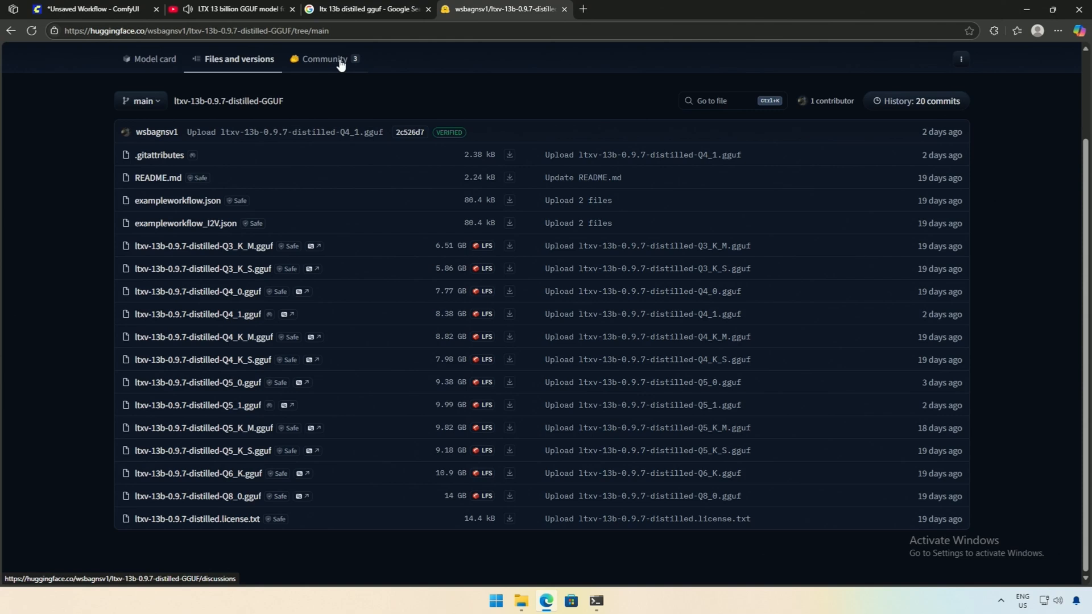
left_click(230, 9)
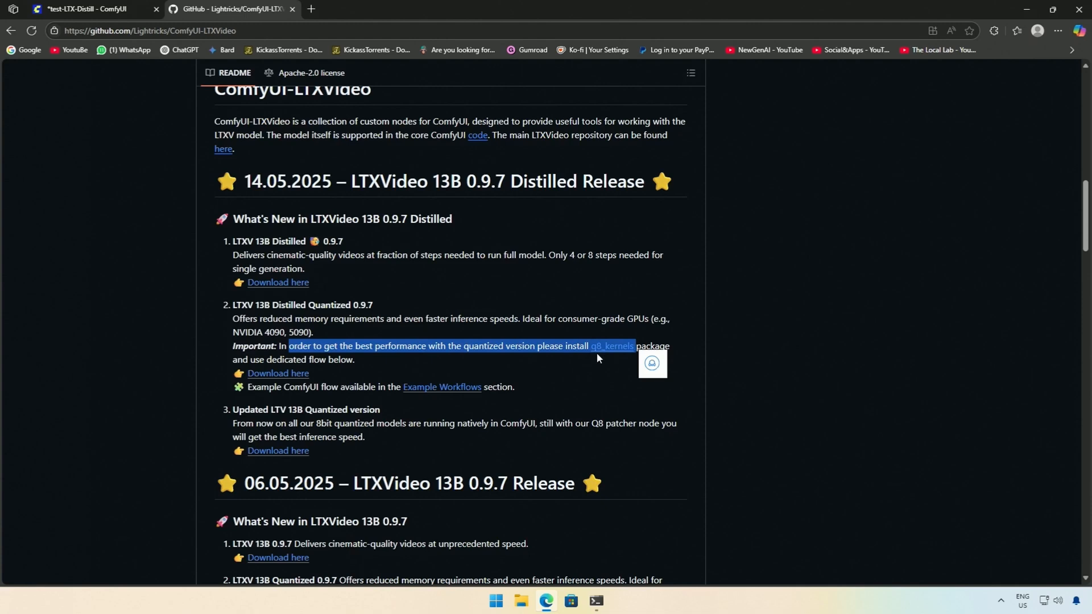
mouse_move(529, 358)
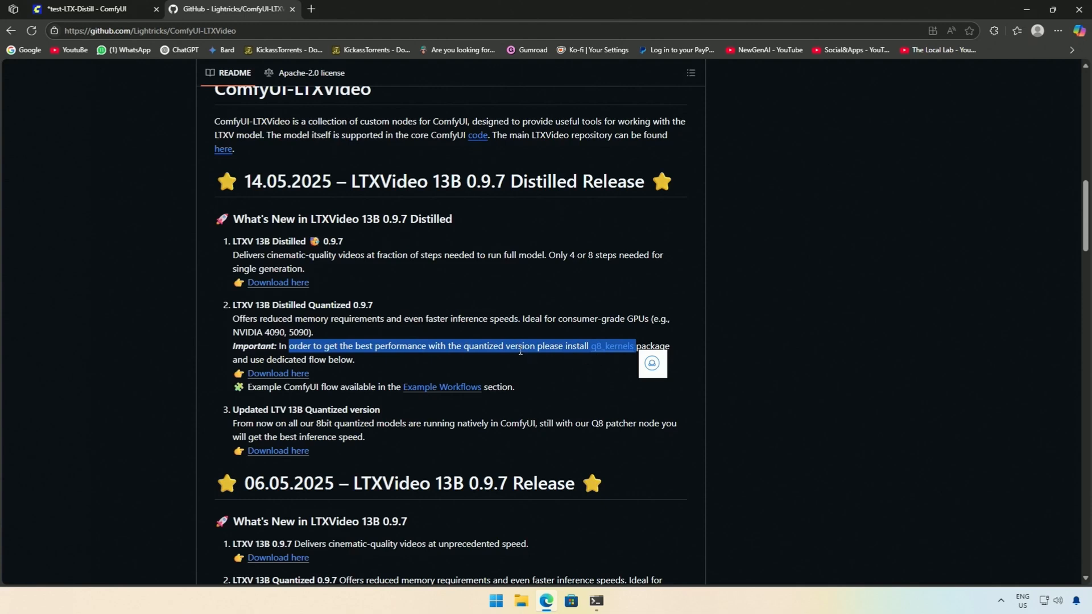
left_click(504, 345)
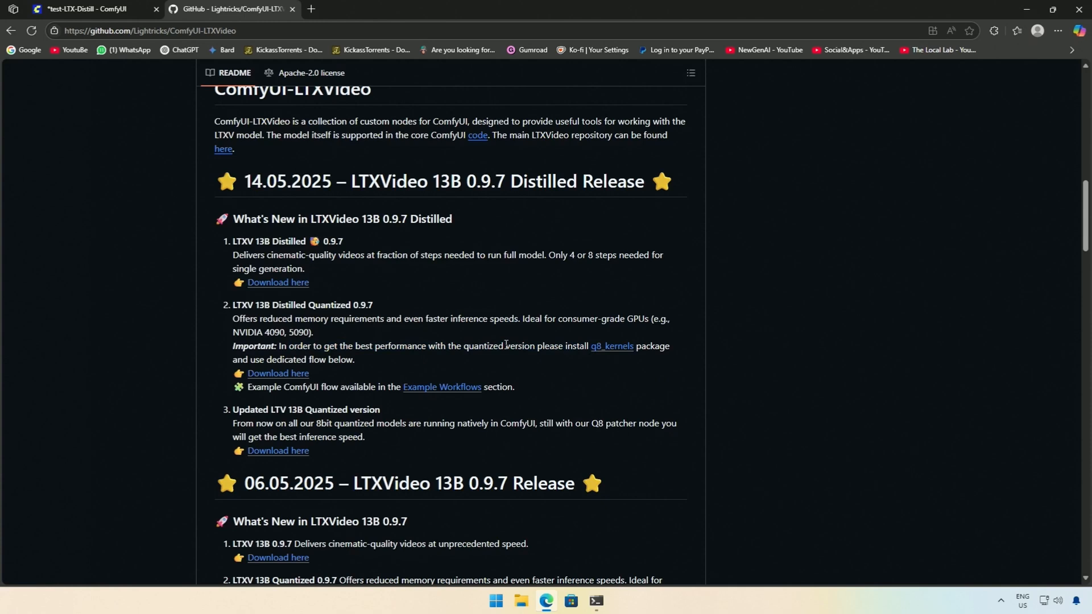
Step: Open the Distilled Quantized fp8 model download in a new tab and return to the README
right_click(278, 373)
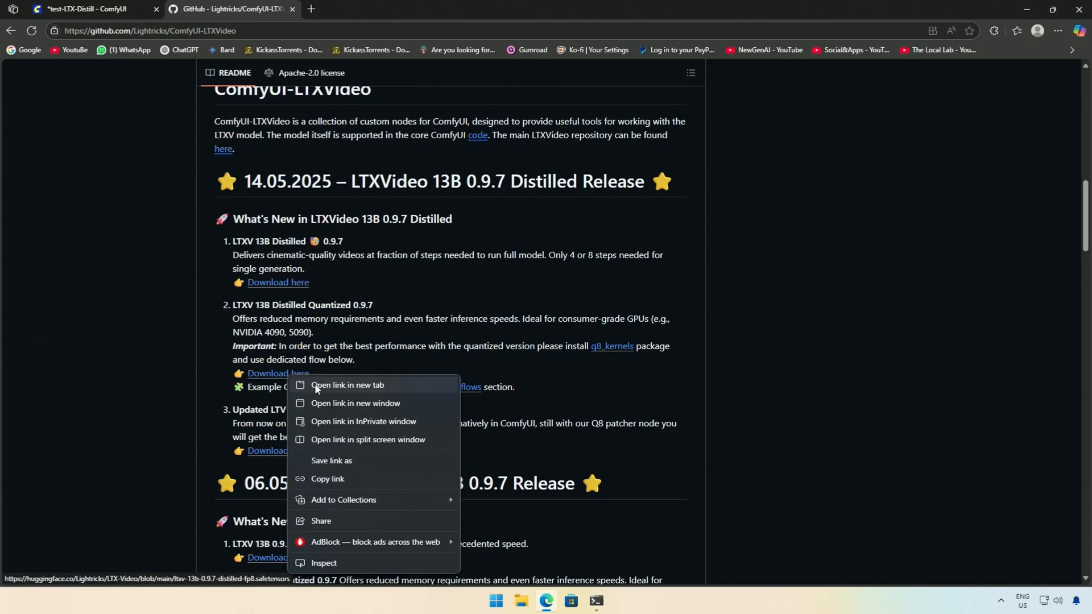
left_click(348, 385)
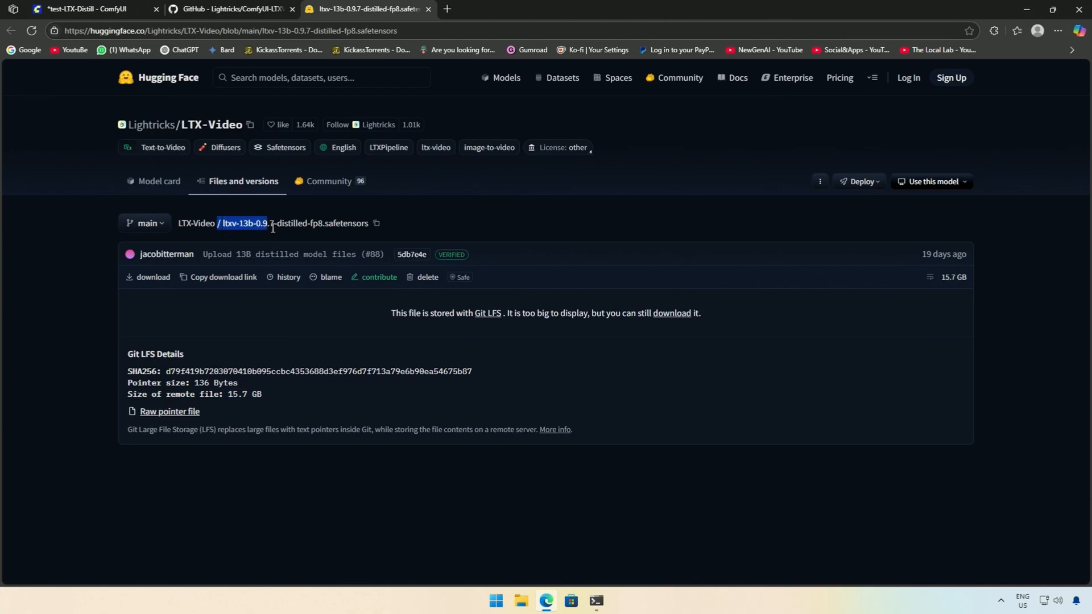
left_click(104, 8)
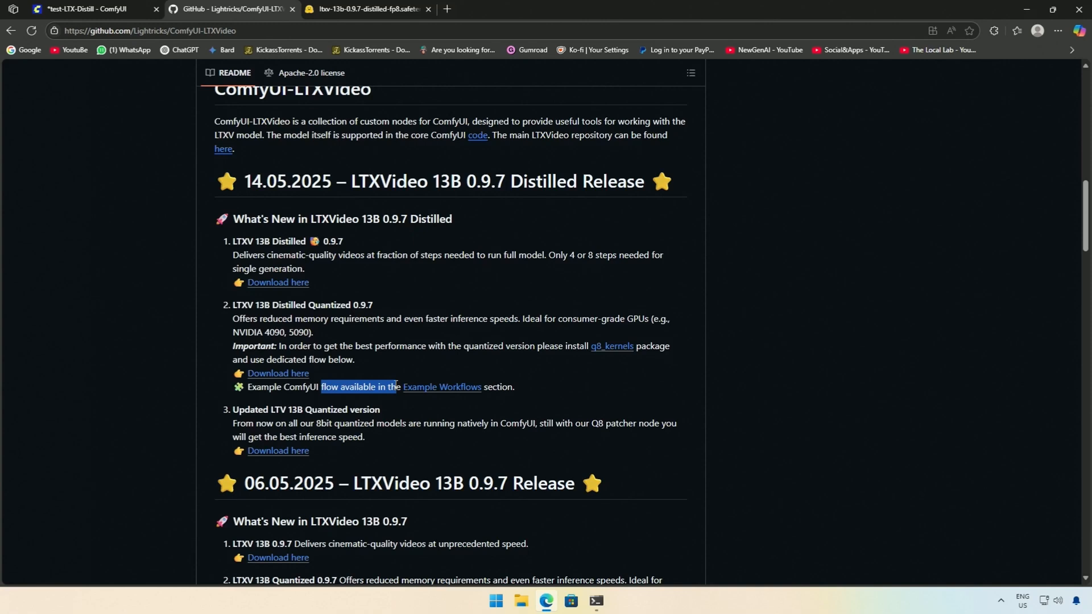
Step: Open the Example Workflows section and the 13B distilled image-to-video workflow in new tabs
right_click(442, 387)
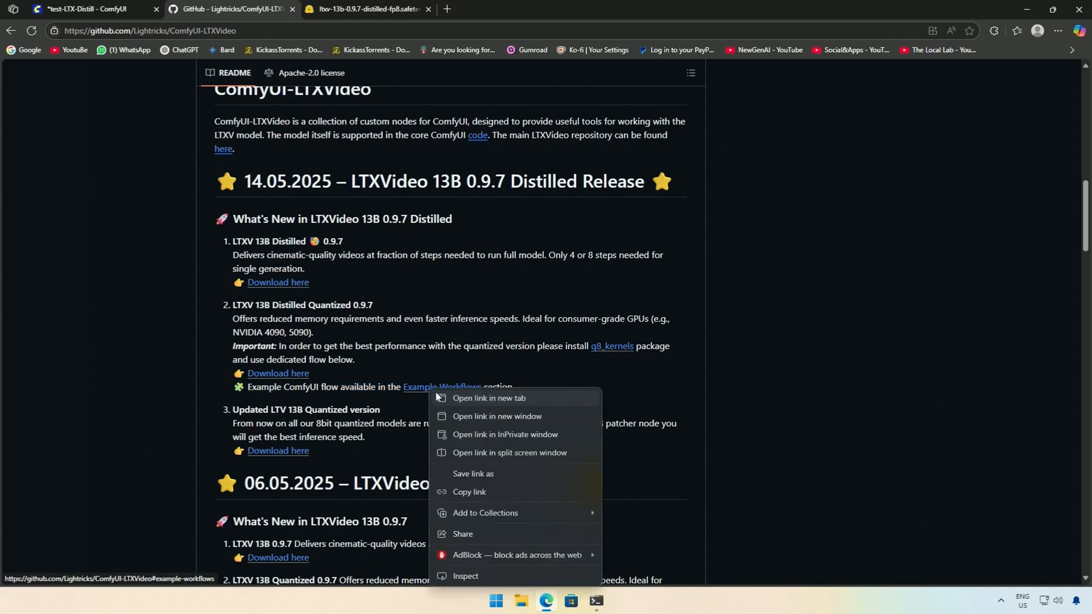
left_click(489, 398)
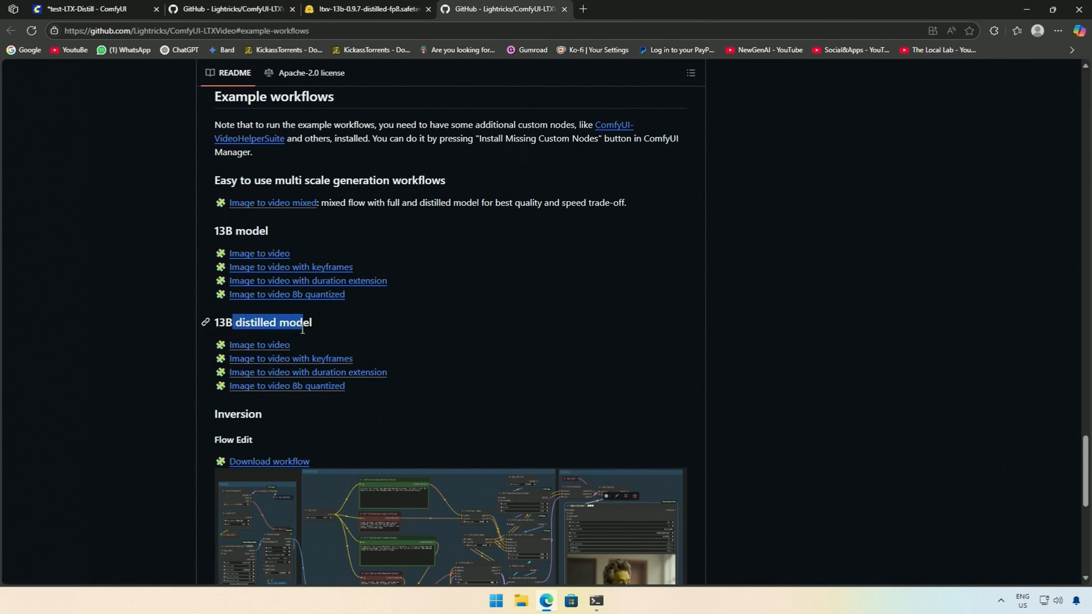
right_click(259, 345)
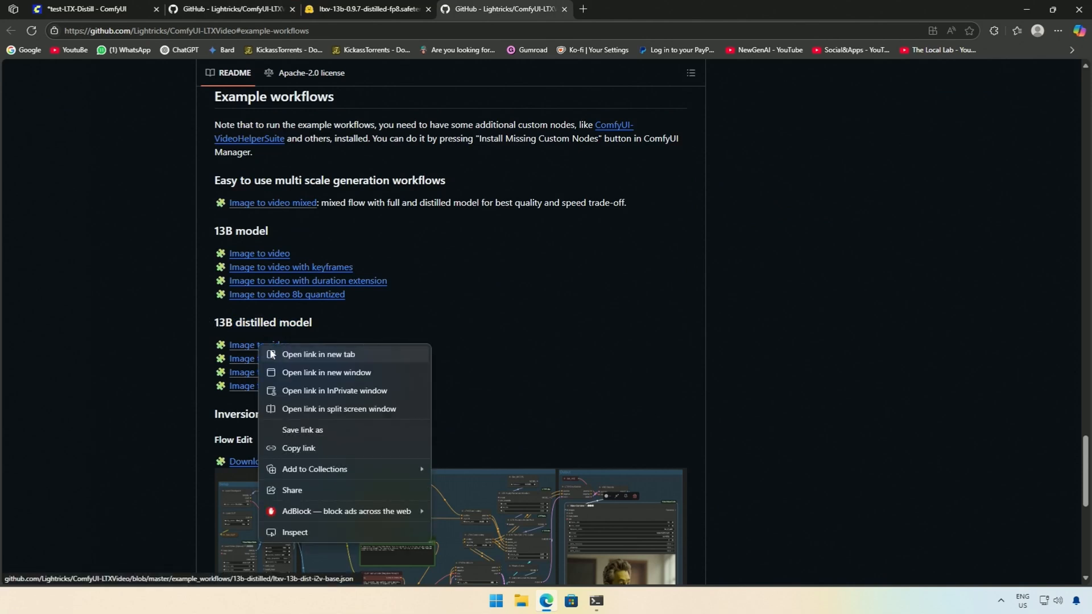
left_click(318, 355)
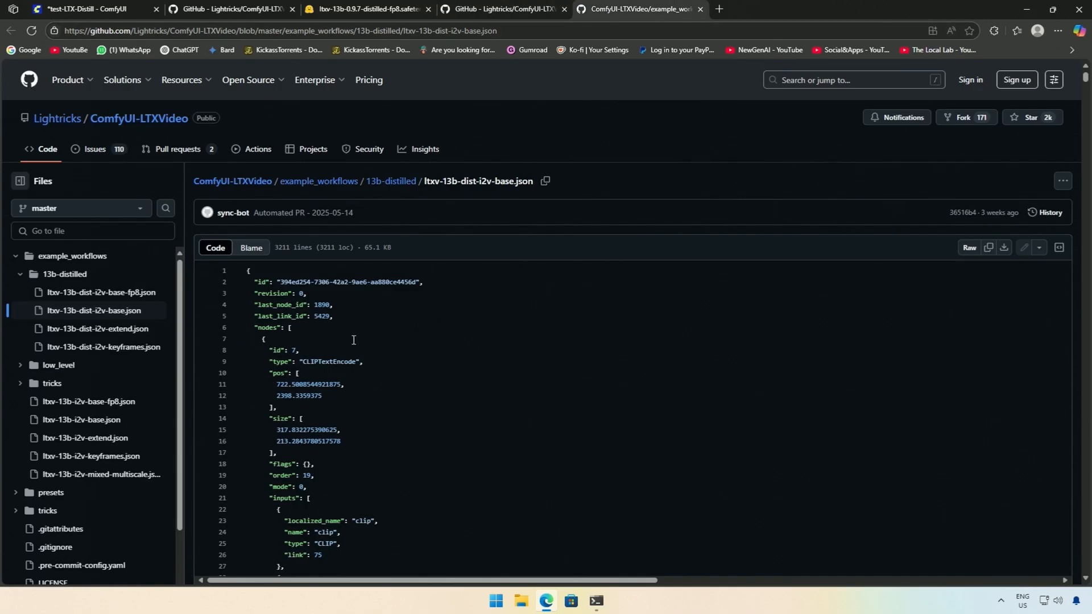
mouse_move(452, 205)
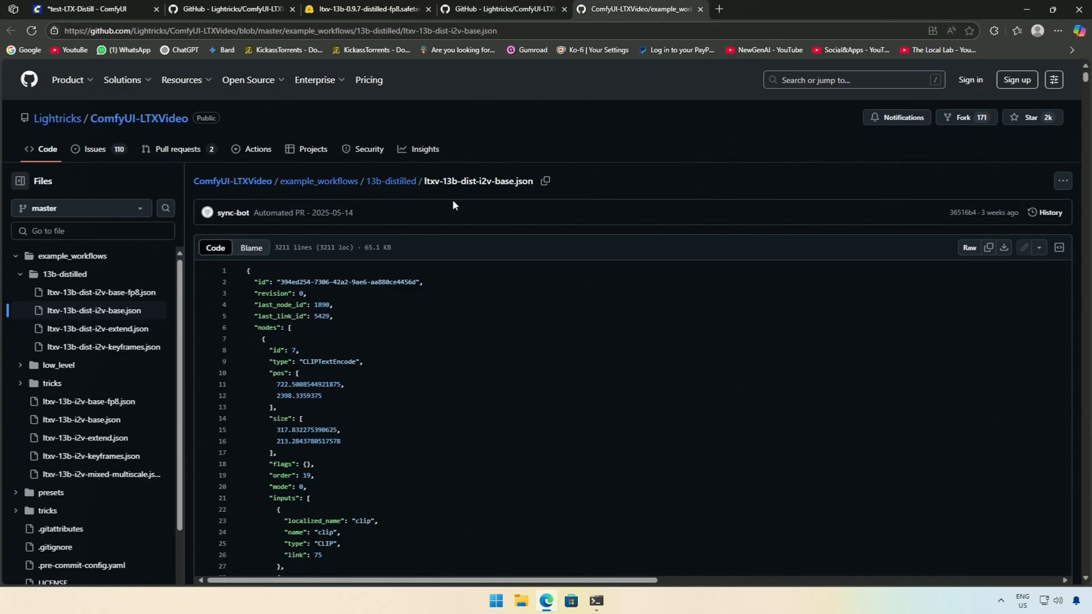
Step: Highlight the workflow file name and open ltxv-13b-dist-i2v-base-fp8.json from the file tree
double_click(476, 183)
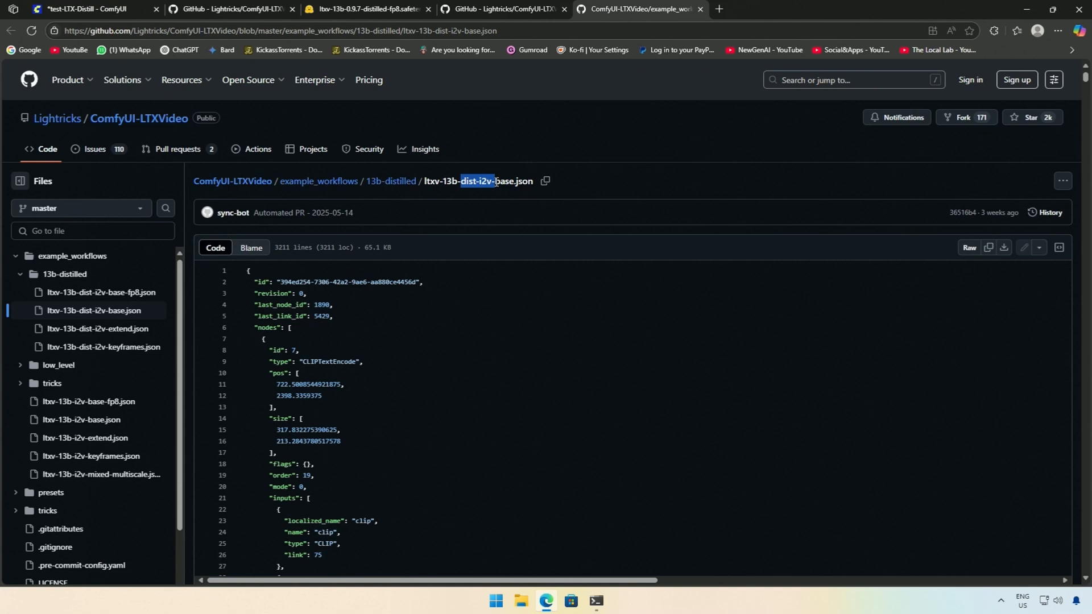
mouse_move(409, 373)
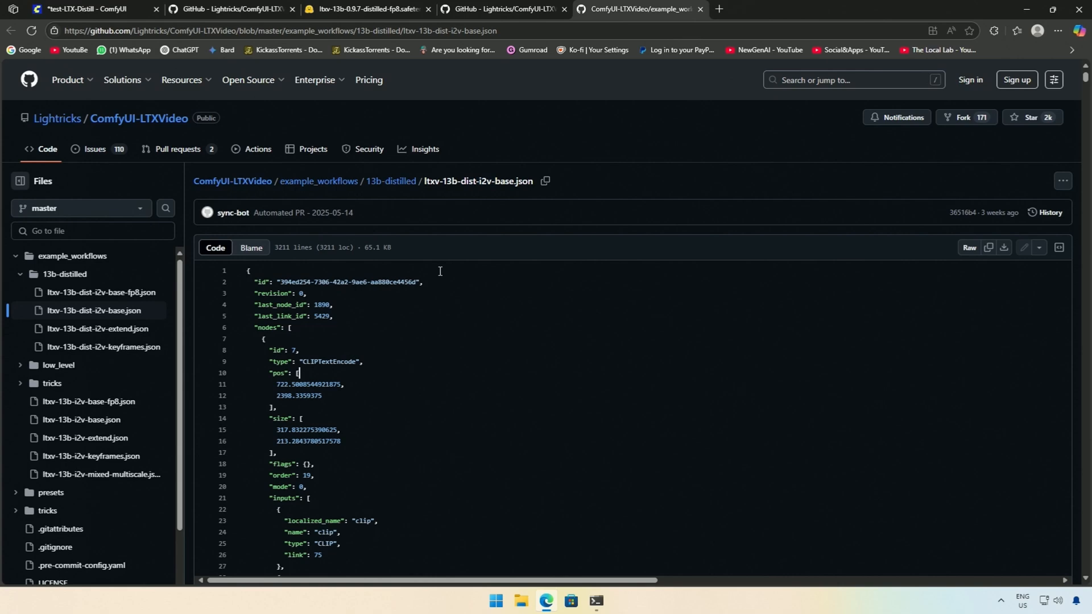
double_click(470, 181)
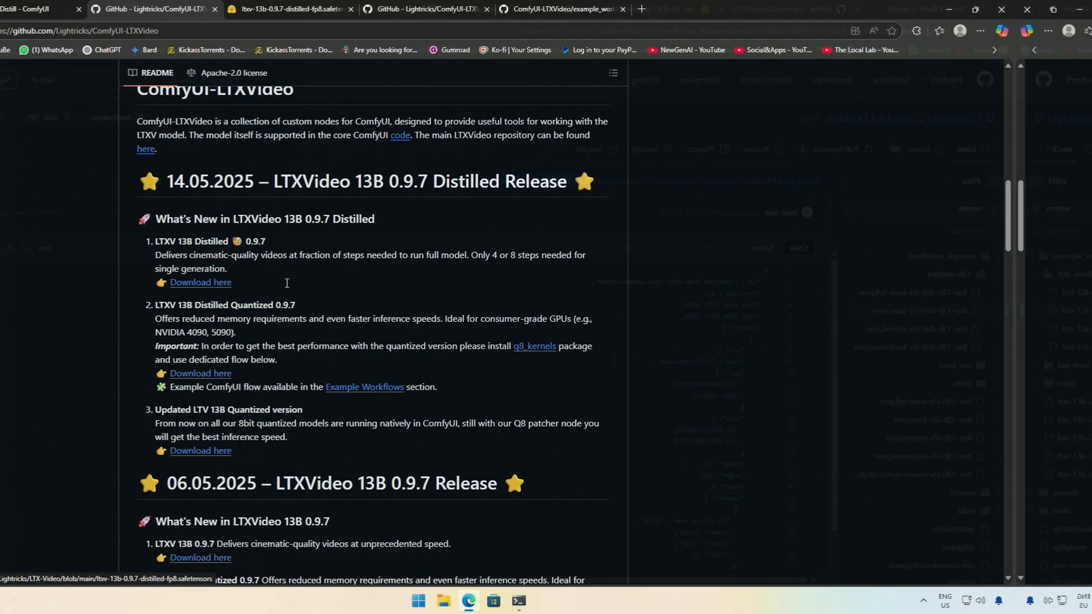
left_click(92, 309)
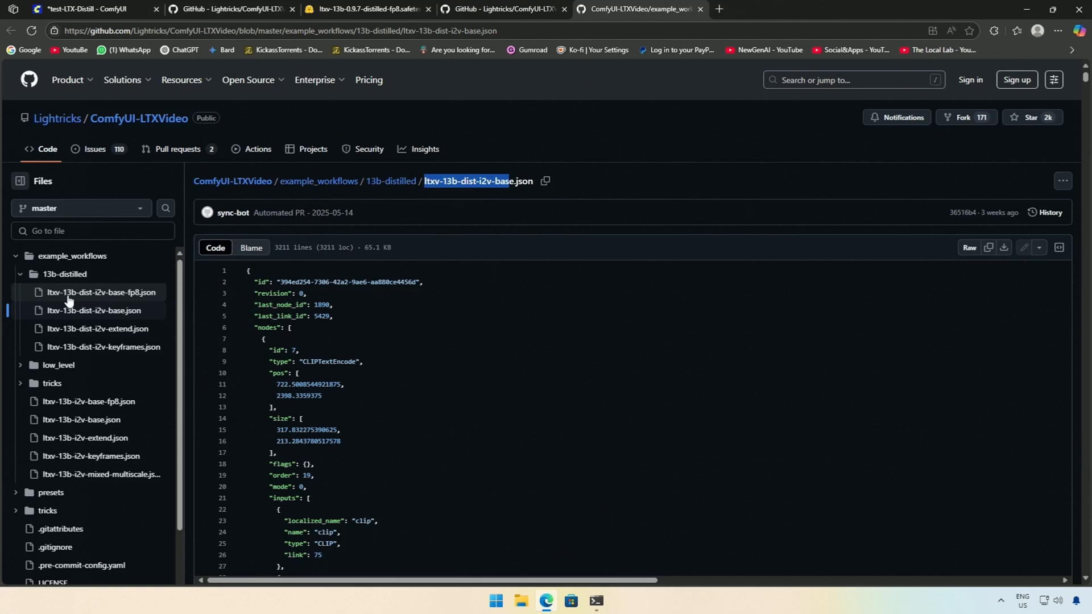
mouse_move(120, 296)
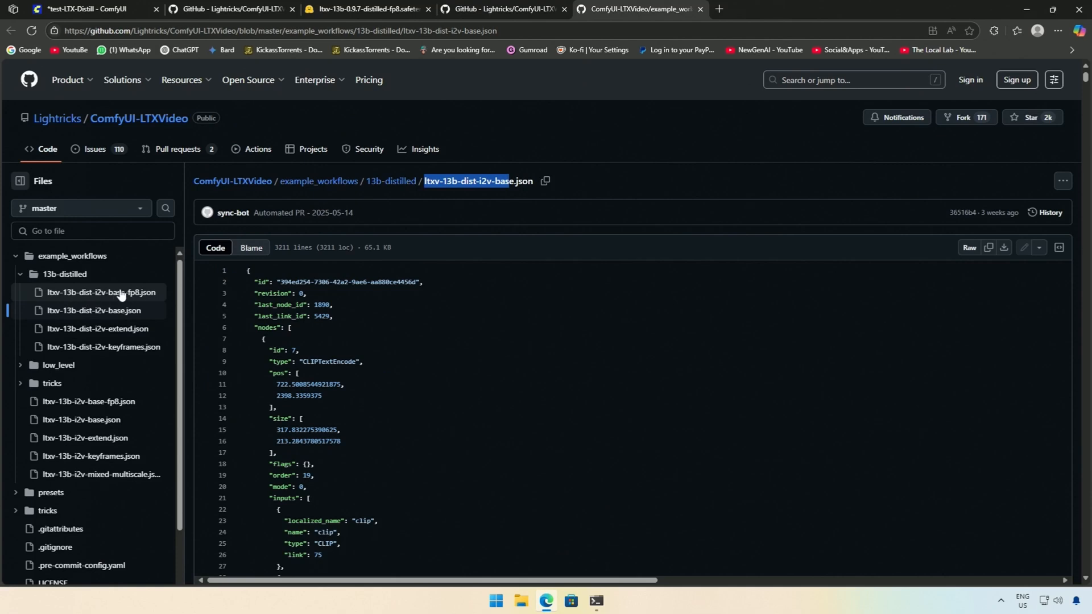
left_click(90, 292)
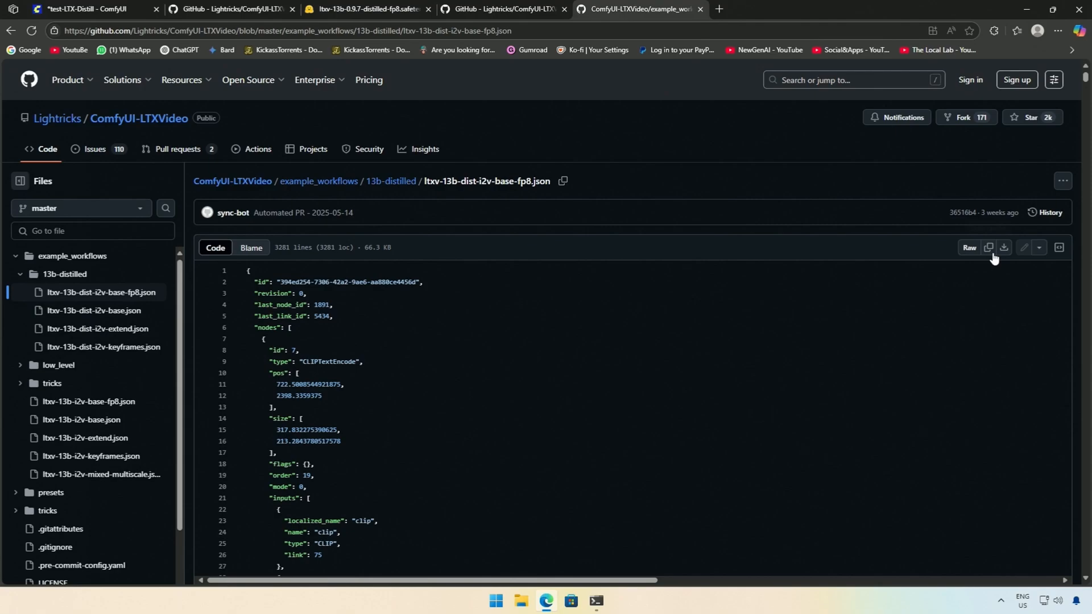
Step: Download the fp8 workflow JSON and load it onto the ComfyUI canvas, panning to the Setup and Base Generation groups
left_click(91, 9)
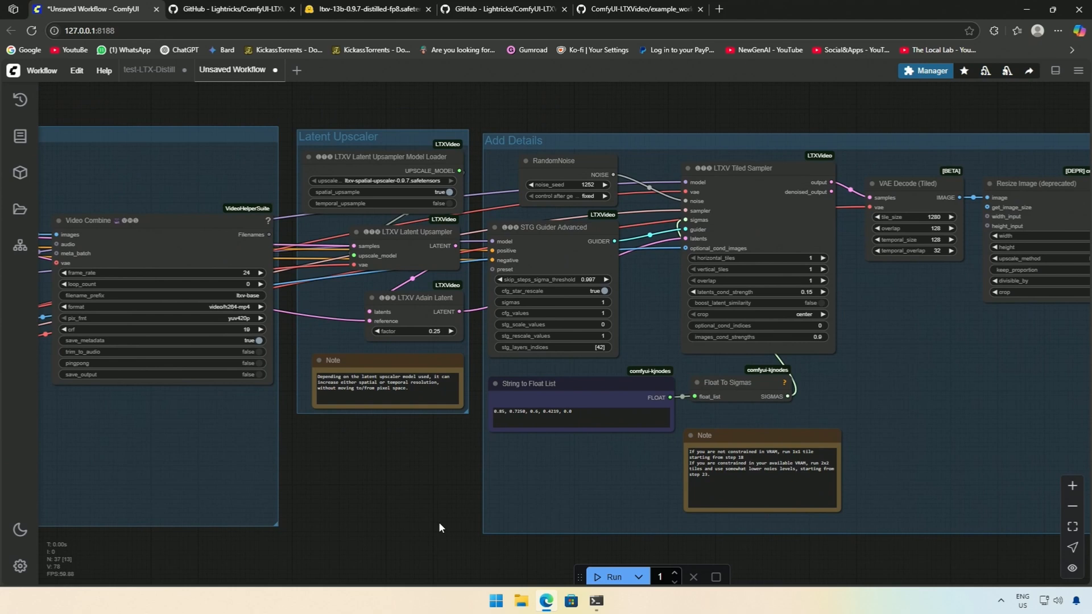
mouse_move(429, 516)
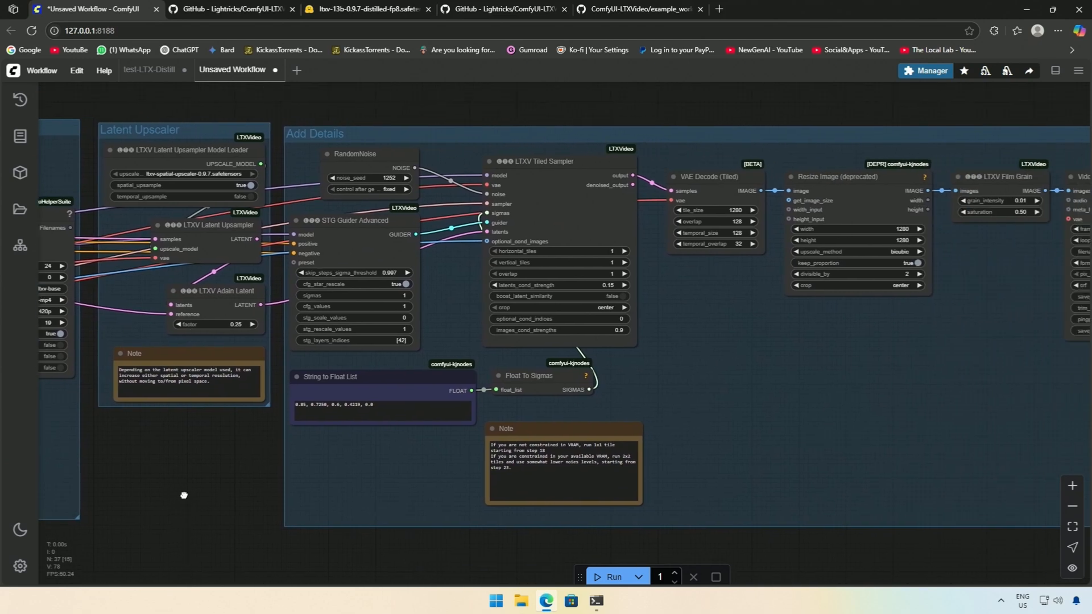
mouse_move(204, 500)
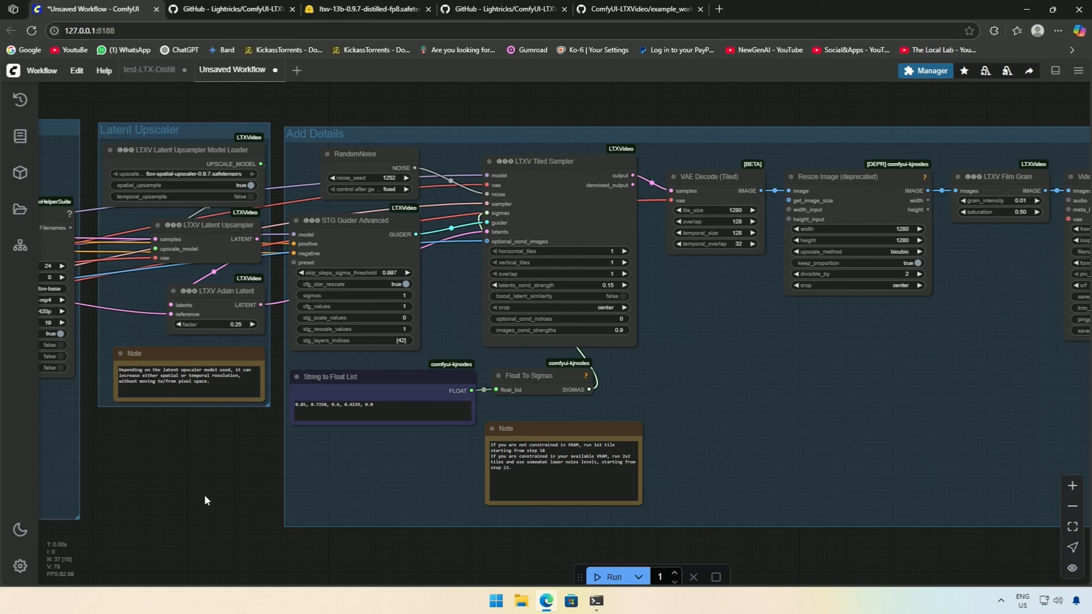
left_click_drag(205, 501, 323, 527)
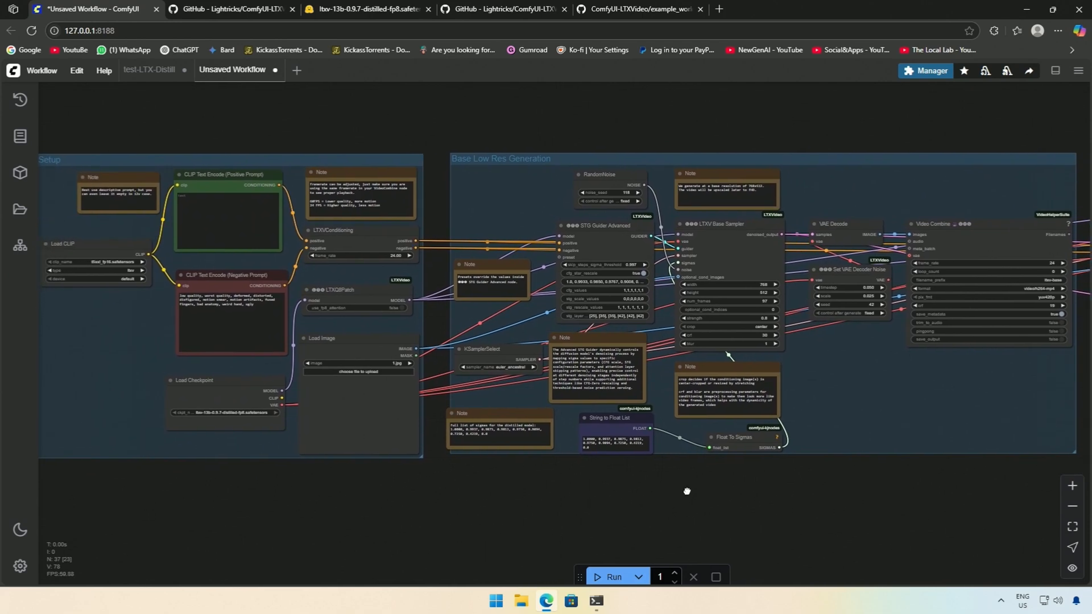
mouse_move(780, 321)
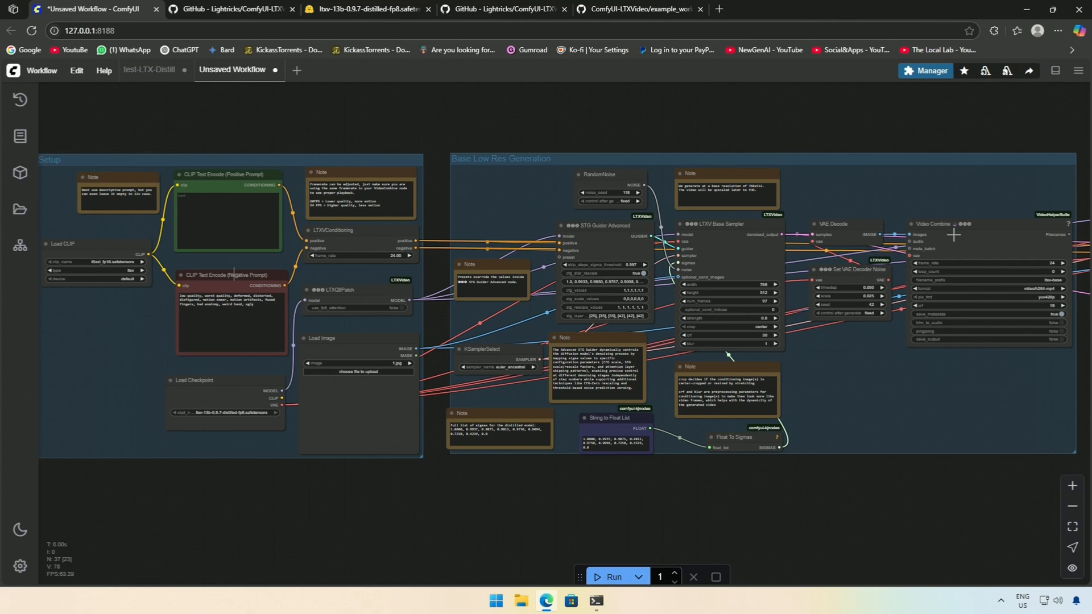
Step: Switch to the test-LTX-Distill workflow and pan its Lamborghini nodes into view
left_click(147, 70)
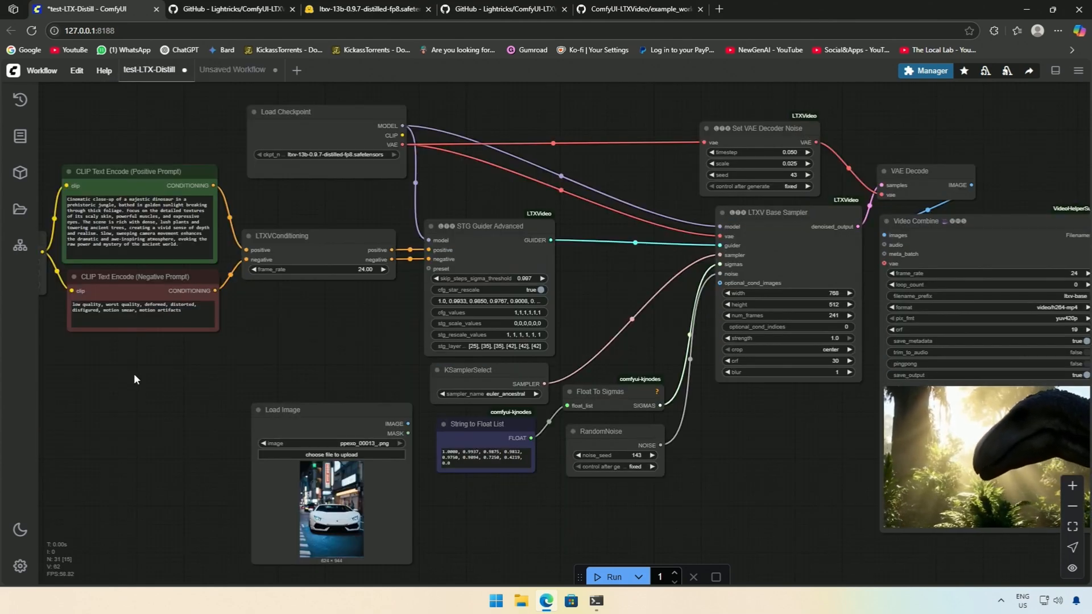
left_click_drag(134, 379, 199, 397)
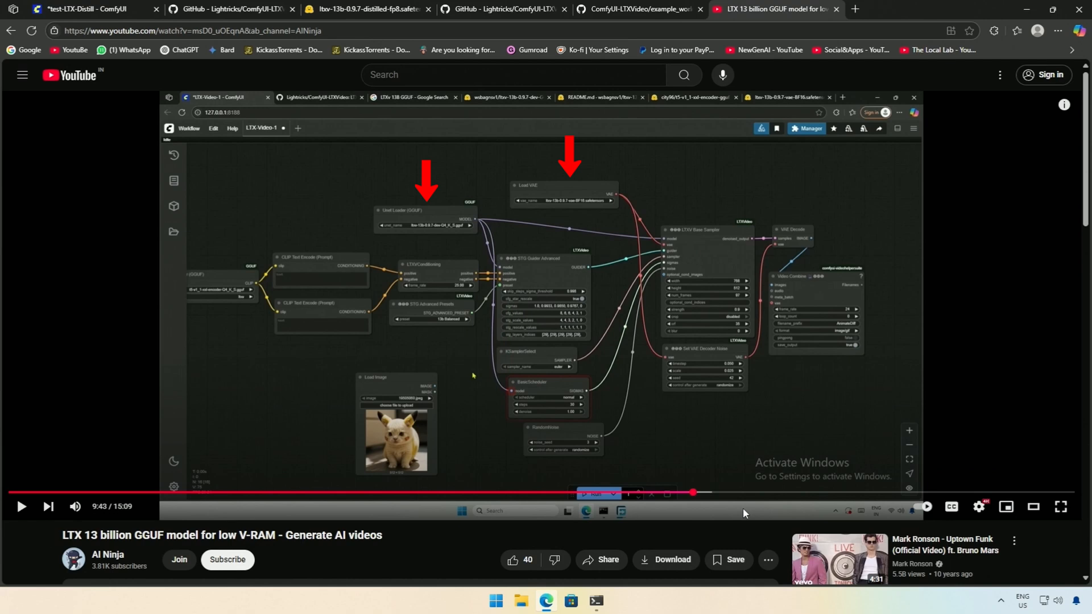
Step: Jump the GGUF low-VRAM tutorial back to about 9:40 and return to the ComfyUI tab
left_click(20, 506)
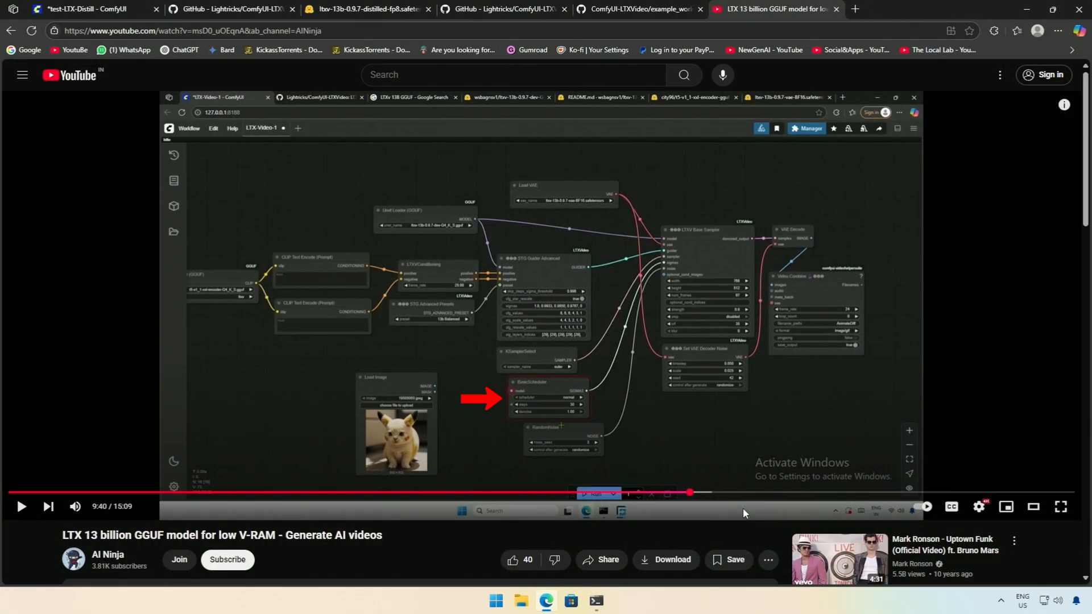
left_click(91, 10)
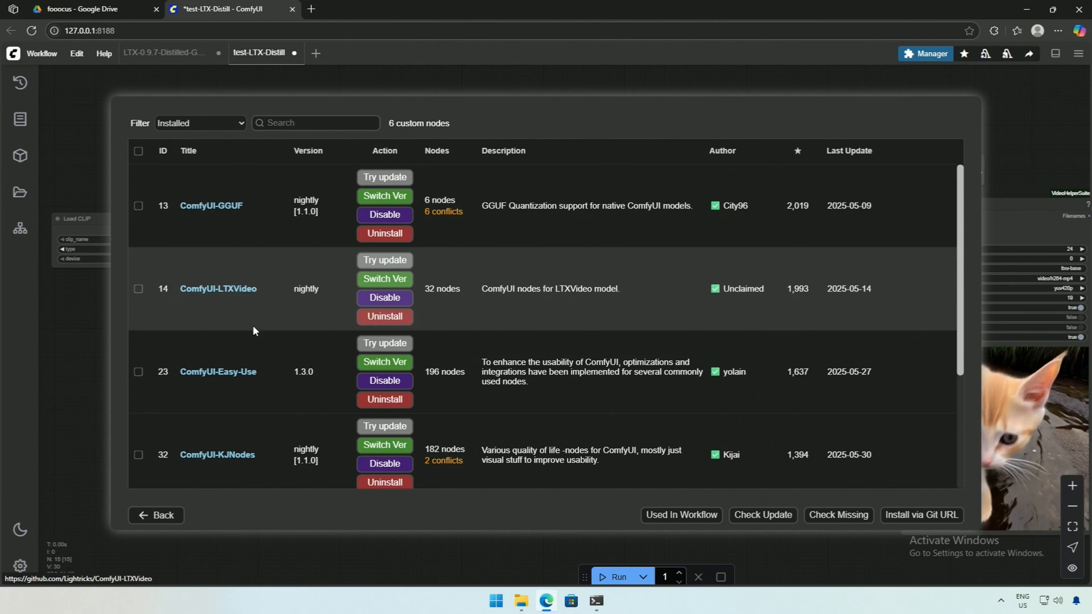
scroll("down", 3)
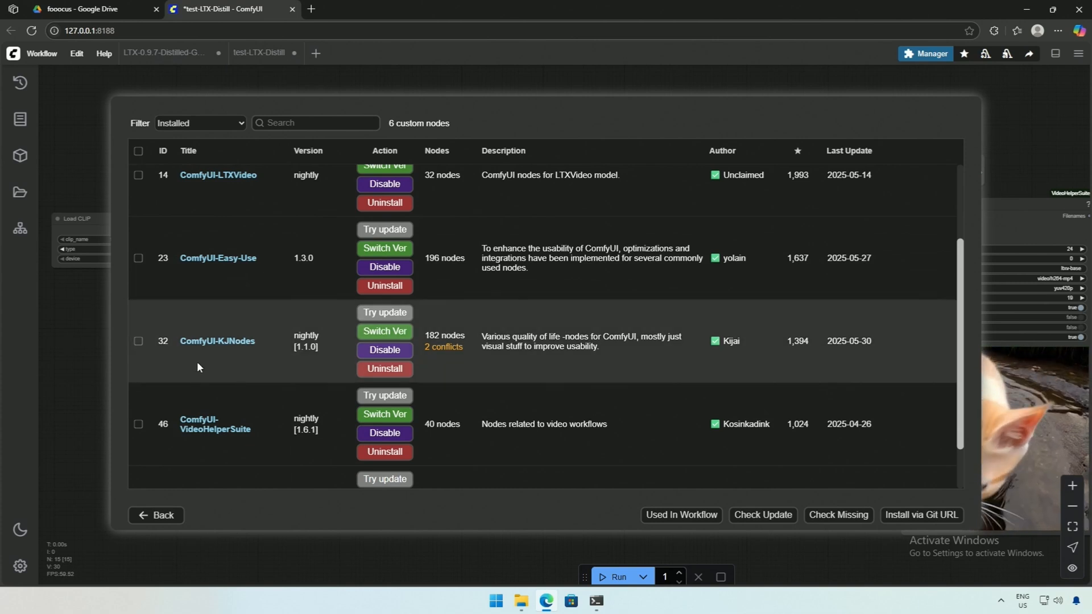
scroll("down", 3)
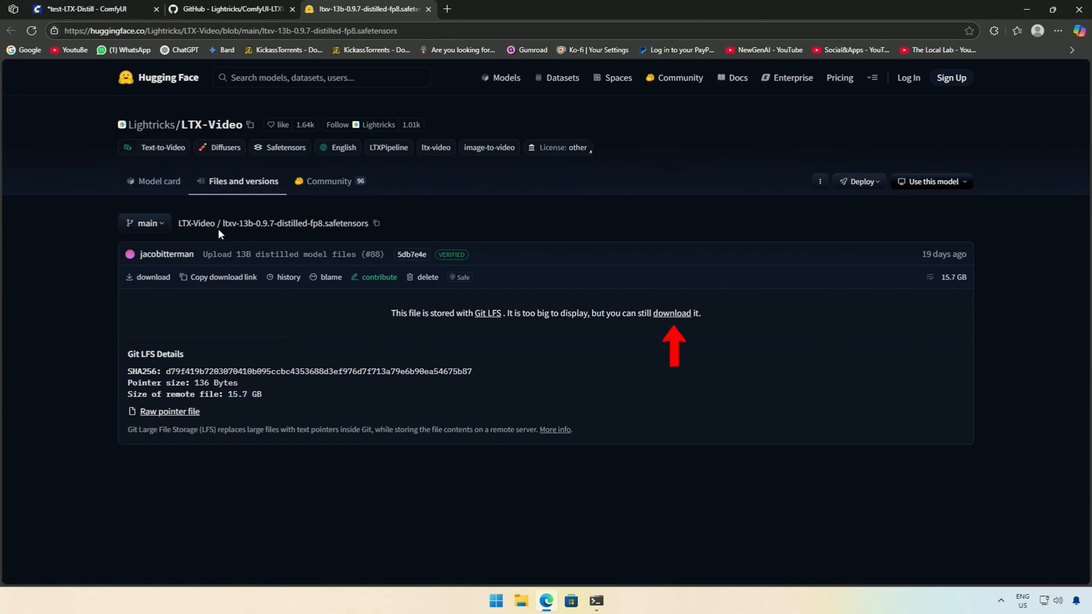
Step: Select the distilled fp8 model file name, then centre the Load Checkpoint and text encoder nodes in the test workflow
double_click(271, 223)
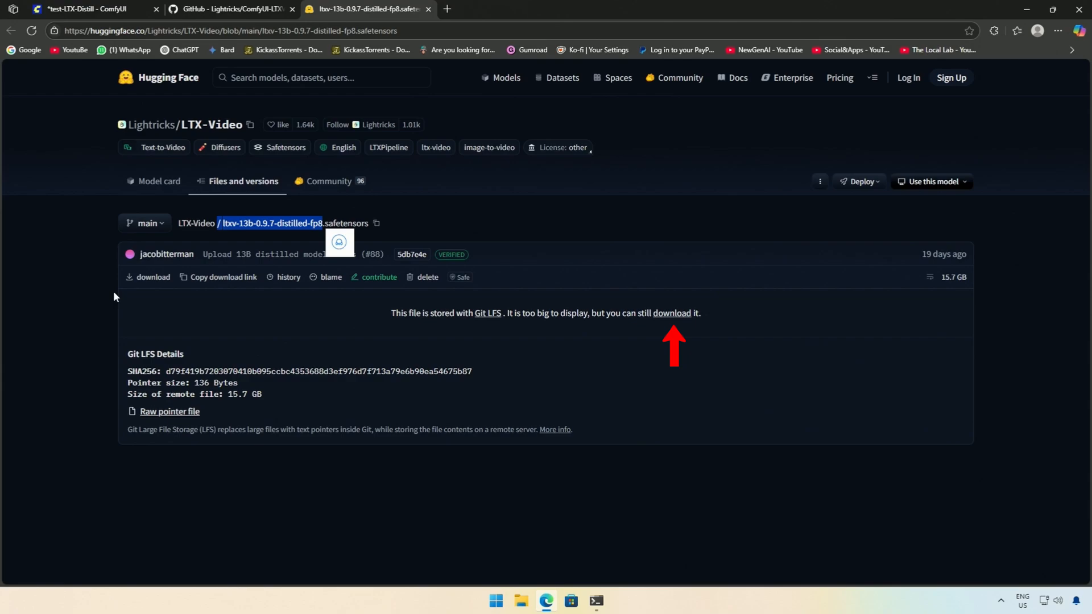
left_click(91, 10)
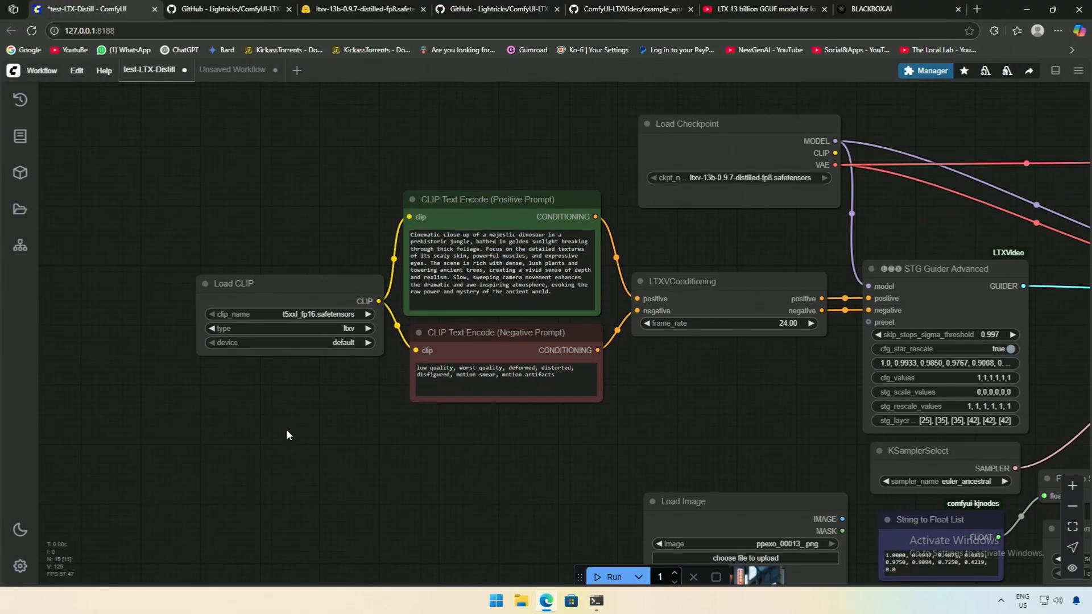
left_click_drag(286, 436, 567, 222)
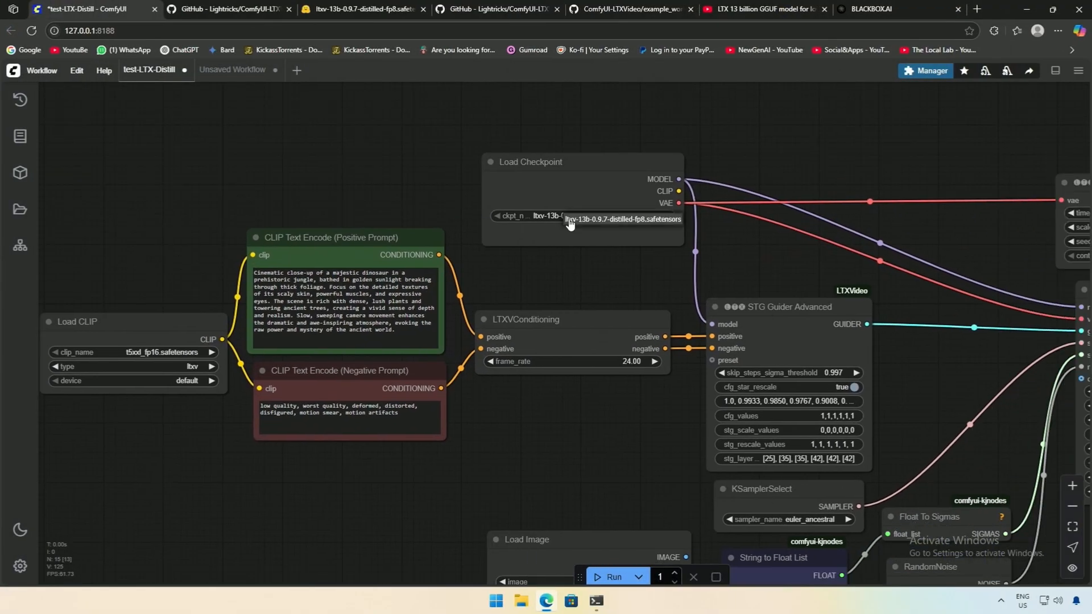
mouse_move(591, 273)
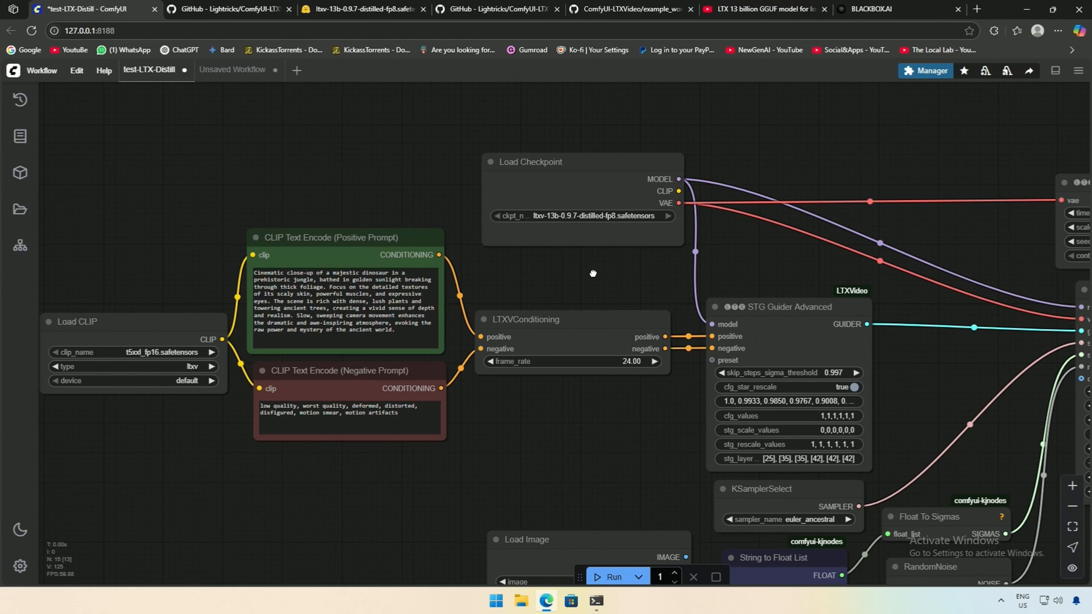
left_click_drag(592, 273, 194, 438)
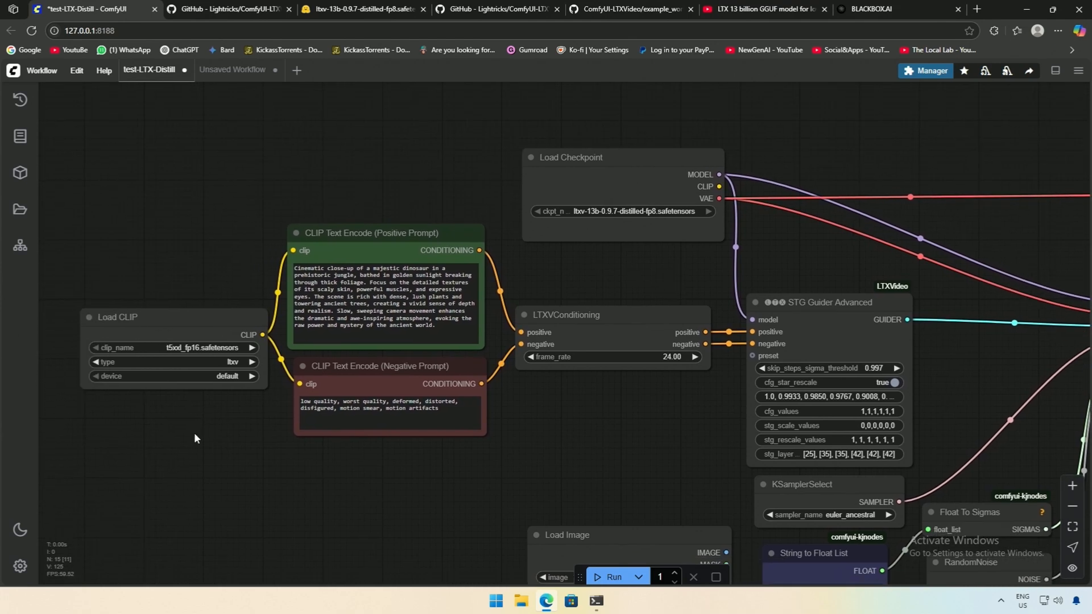
left_click_drag(194, 438, 265, 354)
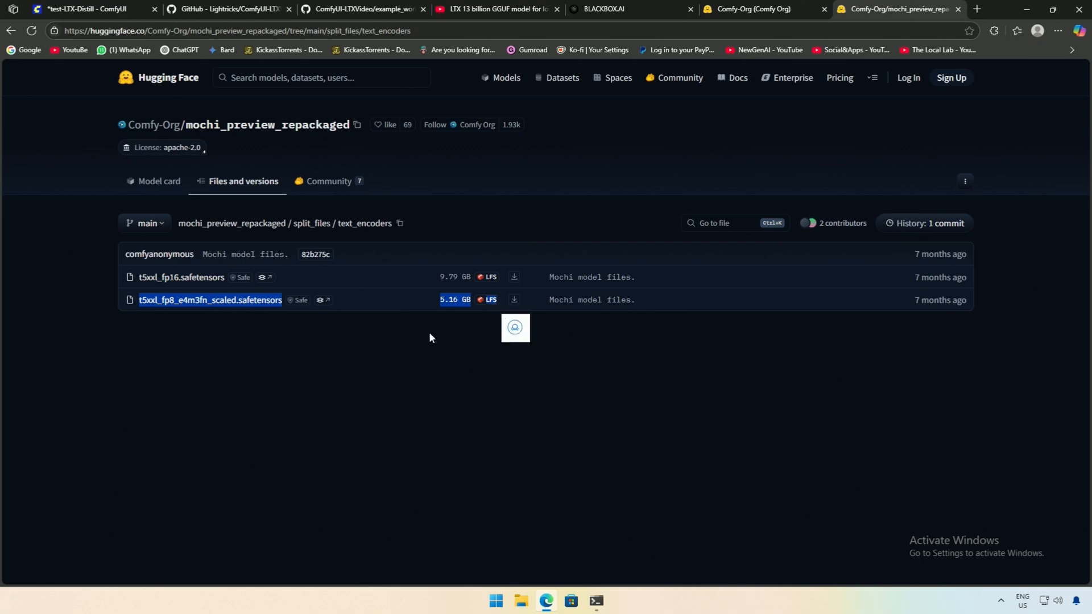
left_click(76, 9)
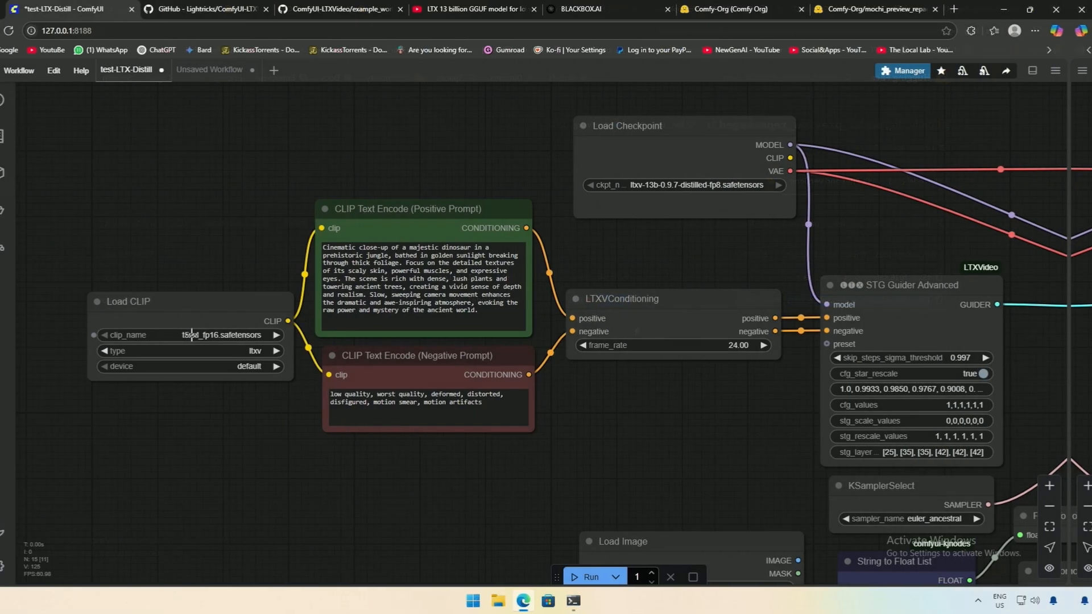
Step: Zoom out to show the checkpoint loader, base sampler and Video Combine output with the dinosaur preview
left_click(198, 334)
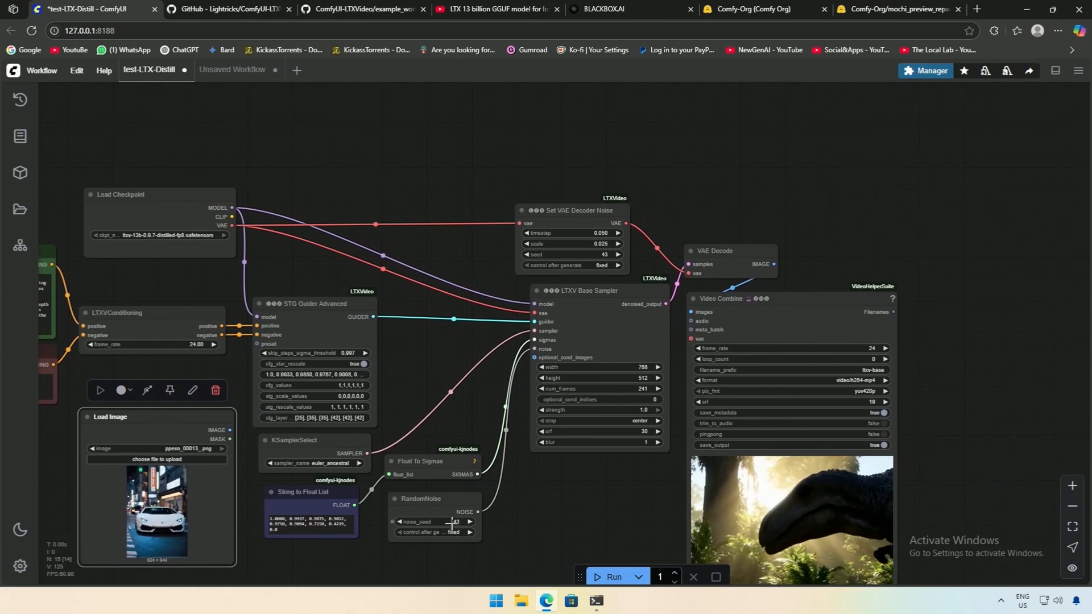
Step: Load test-100.png, the 704×704 creature image, into the Load Image node
left_click(468, 522)
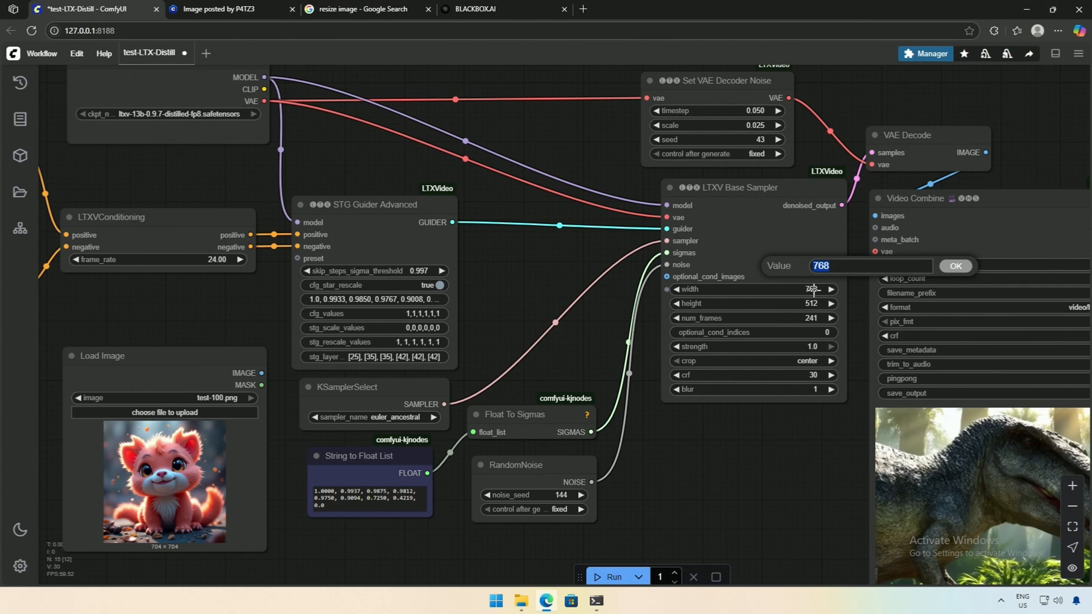
Step: Set the LTXV Base Sampler to 704, wire the image to optional_cond_images and queue the generation
type("704")
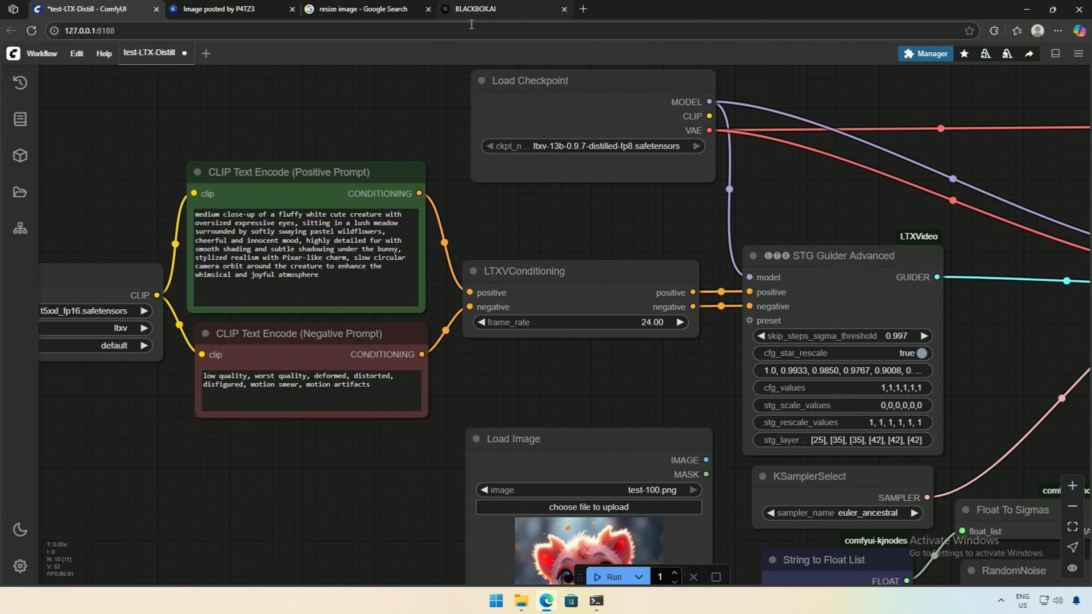
left_click_drag(470, 376, 439, 352)
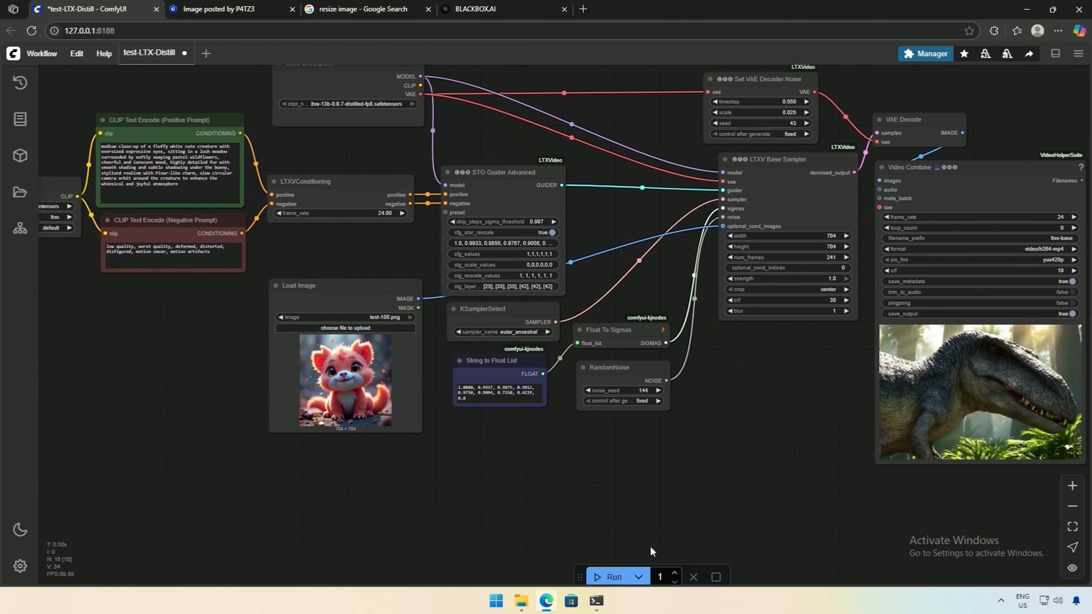
left_click(613, 576)
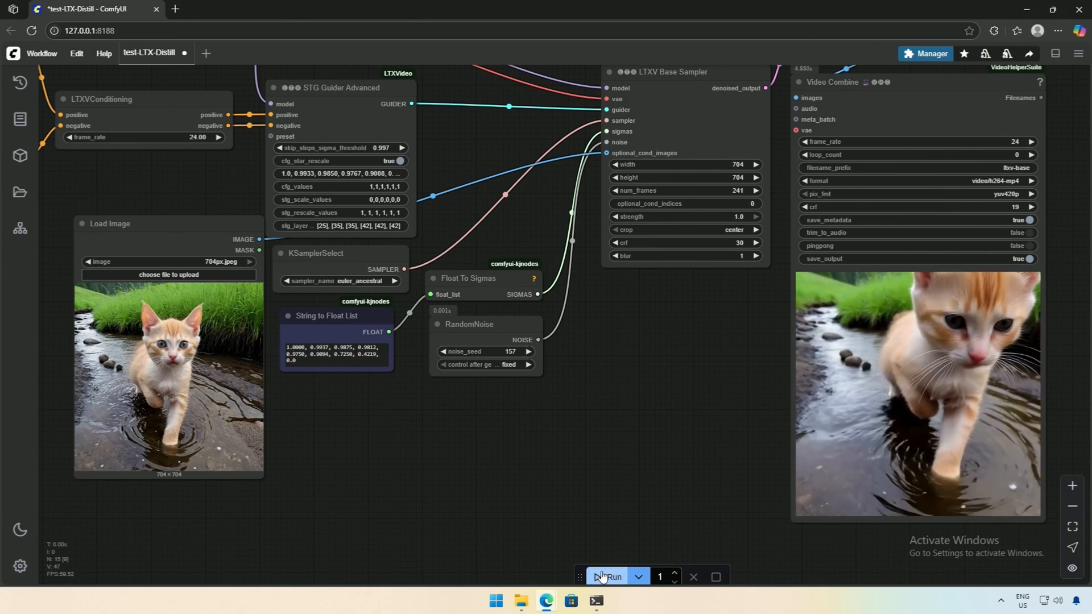
Step: Queue another generation of the kitten-walking-through-puddle video
left_click(612, 577)
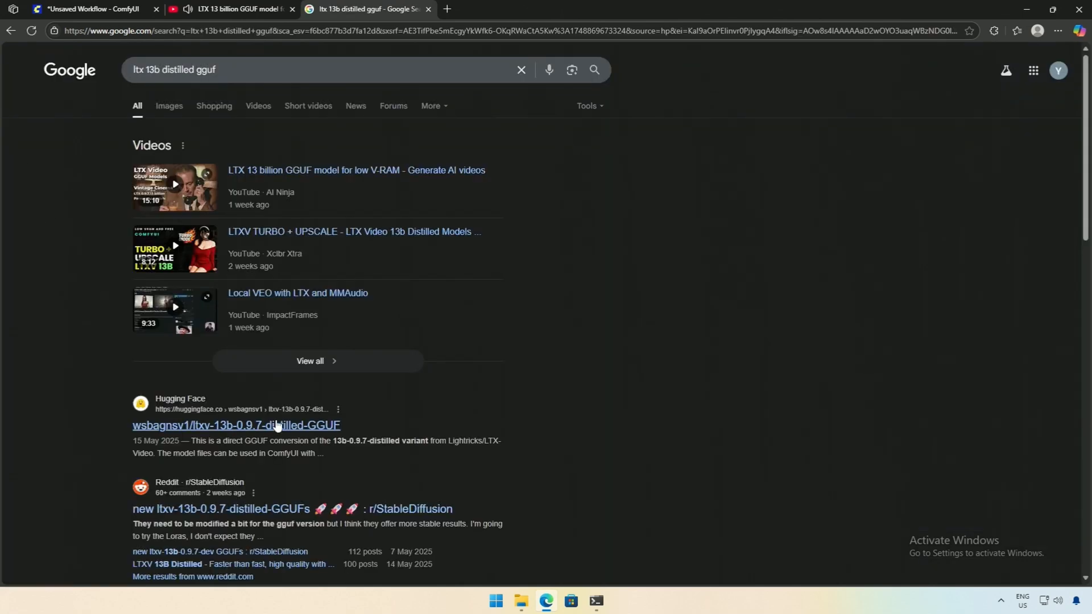
Step: Open the ltxv-13b-0.9.7-distilled-GGUF Hugging Face repository and its Files and versions list
left_click(236, 424)
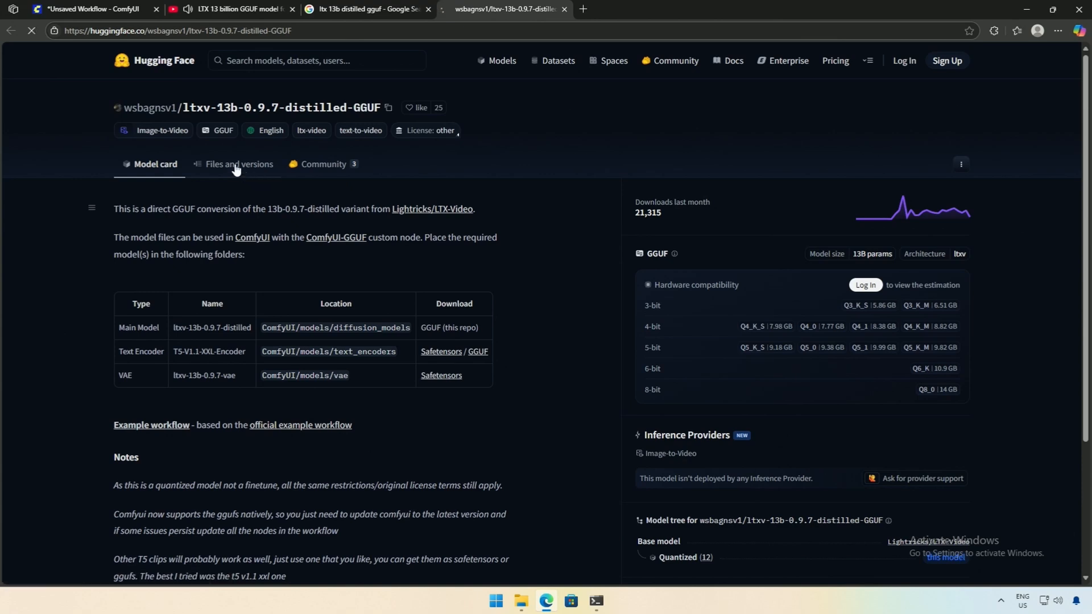
left_click(238, 165)
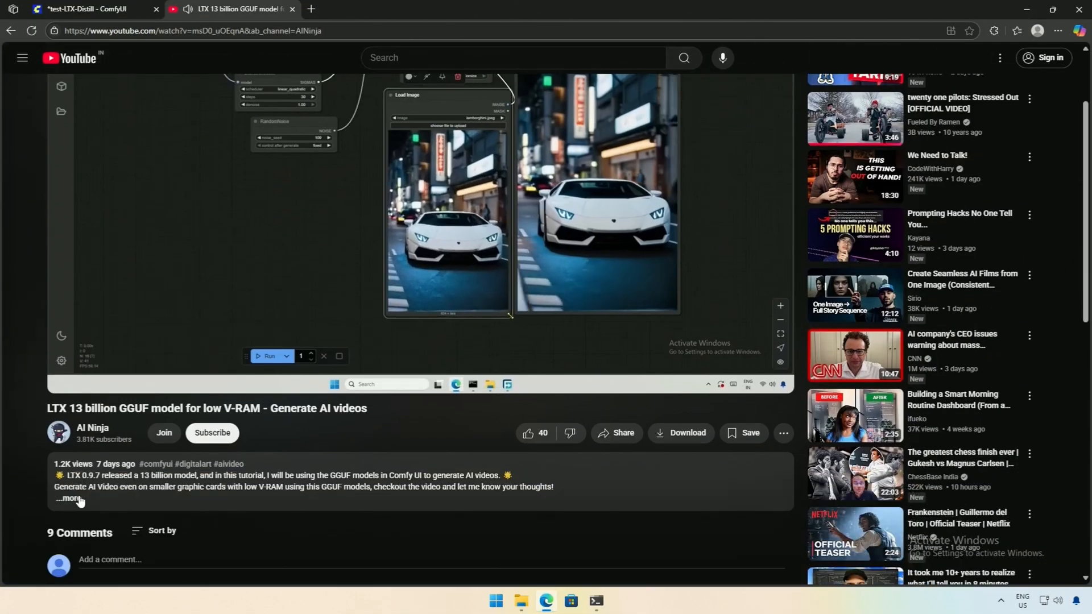
Step: Open the LTX-Video-1.json link from the video description on Google Drive and select the whole JSON
left_click(69, 498)
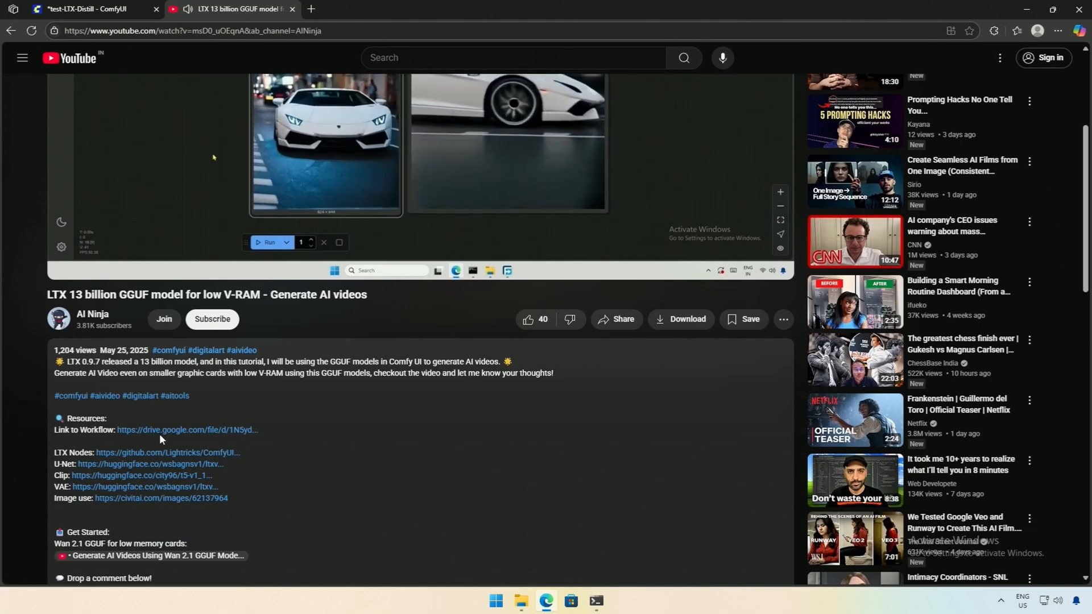
left_click(187, 430)
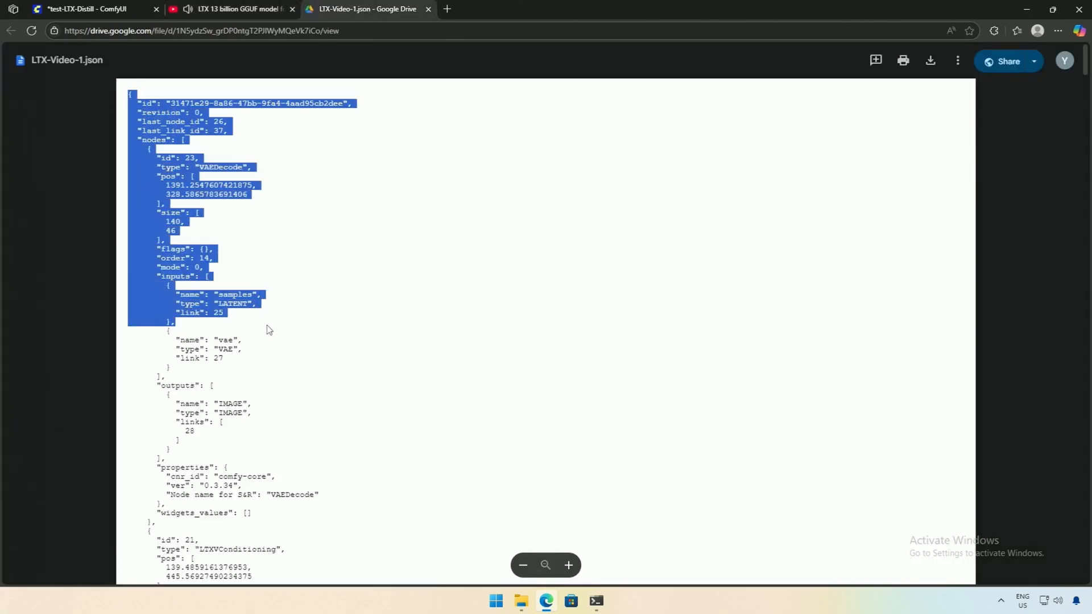
scroll("down", 3)
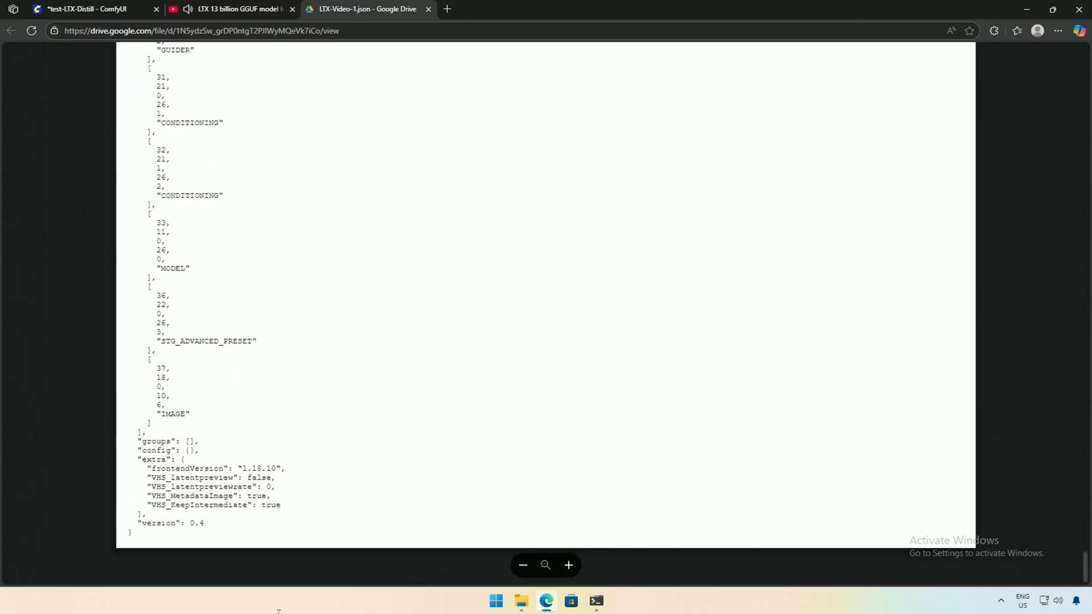
left_click(94, 8)
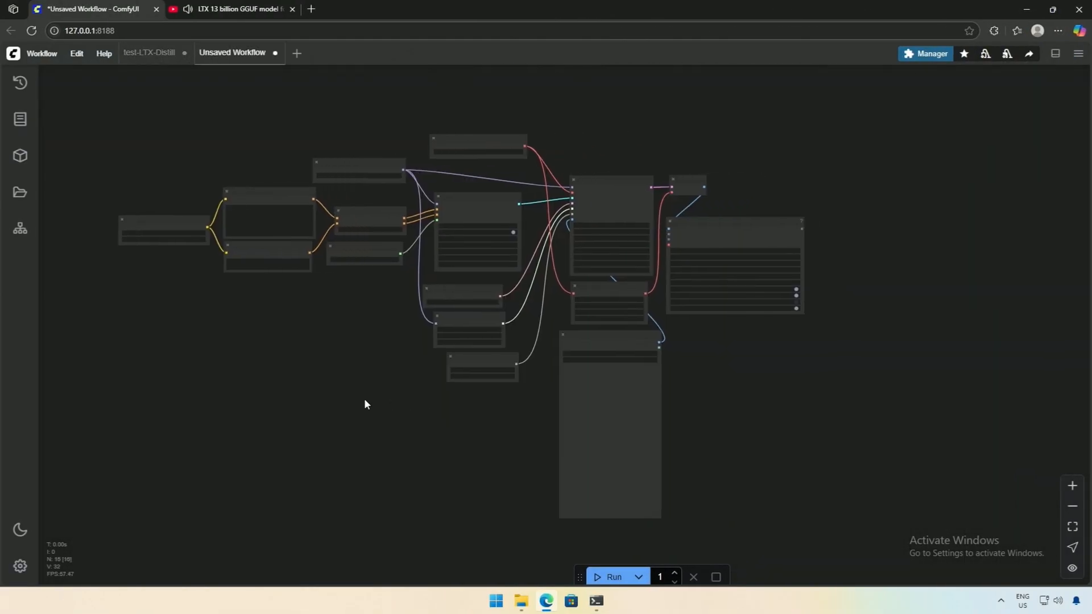
Step: Set the Unet Loader (GGUF) model to ltxv-13b-0.9.7-distilled-Q8_0.gguf in the pasted workflow
left_click(505, 7)
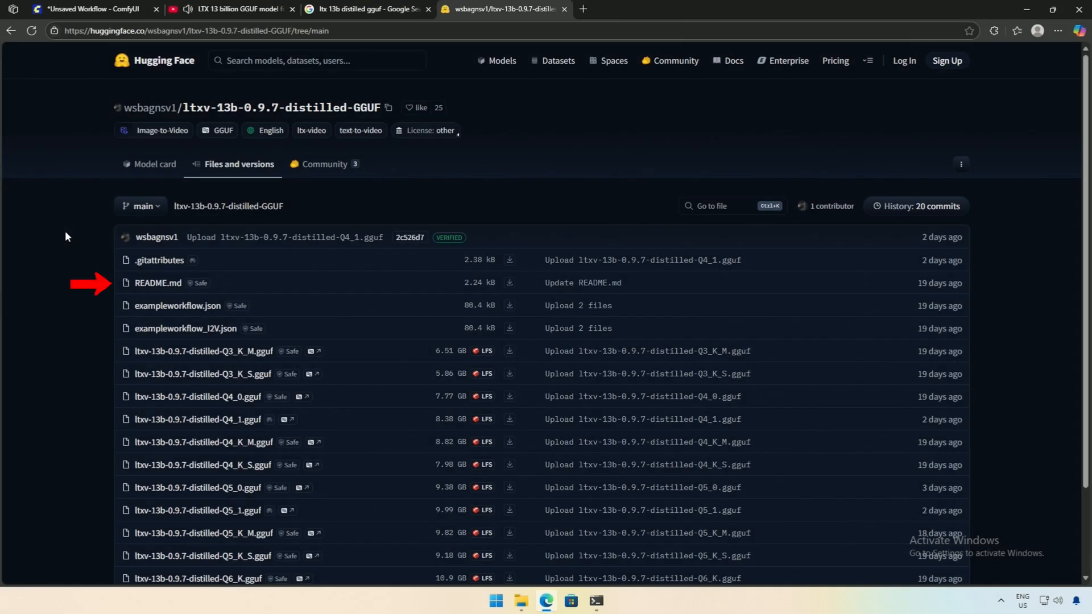
left_click(91, 9)
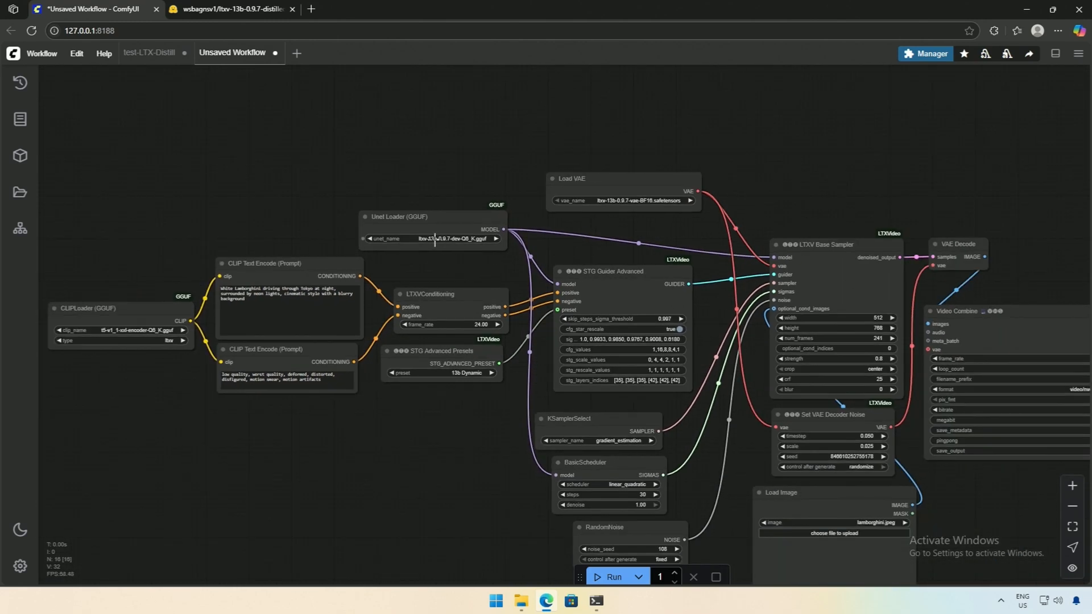
left_click(452, 238)
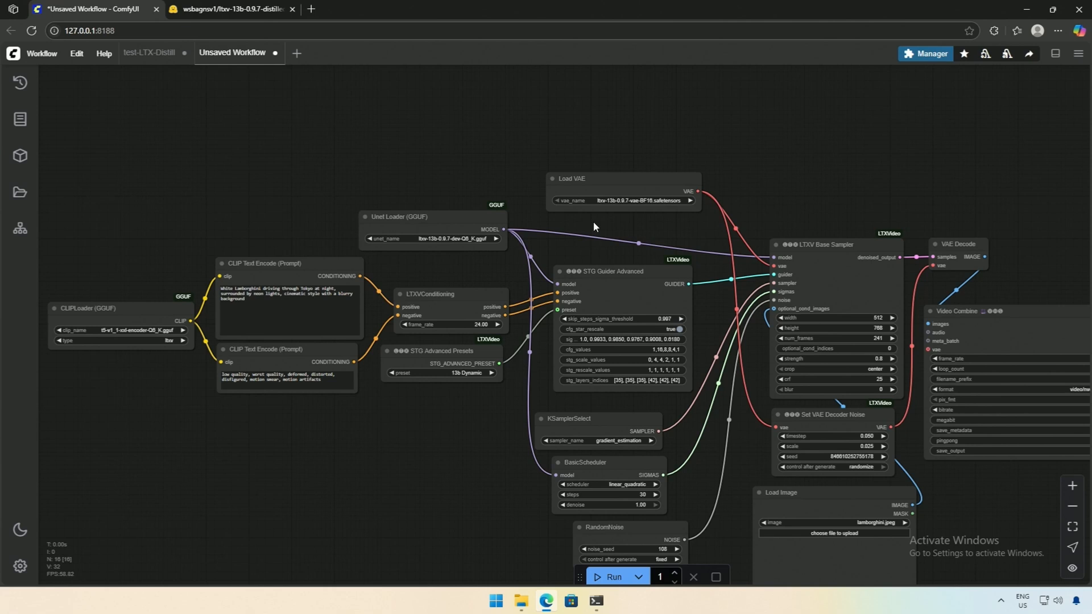
left_click(501, 9)
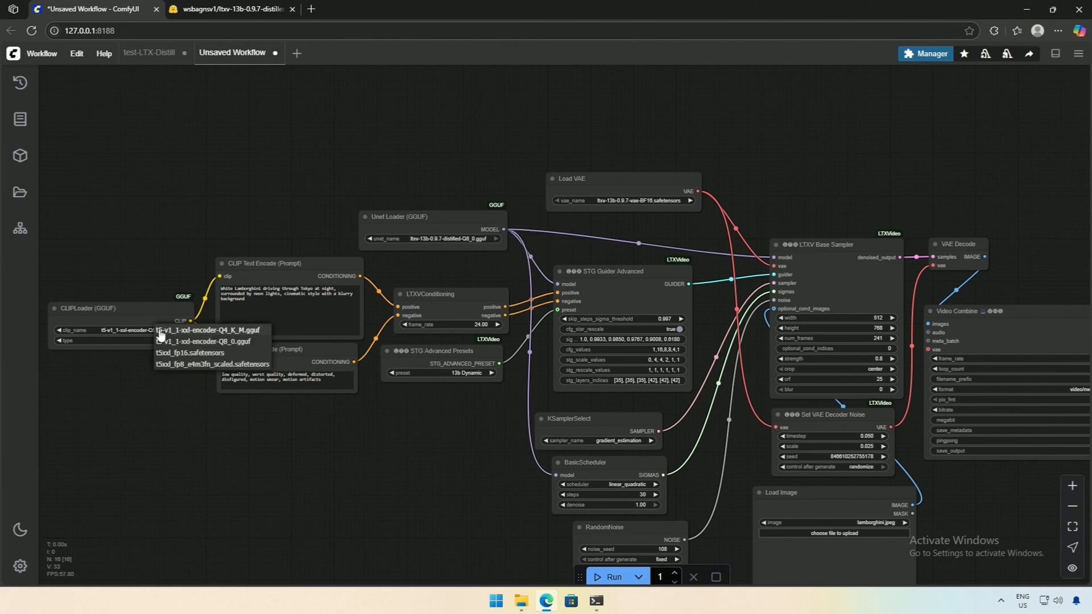
mouse_move(224, 341)
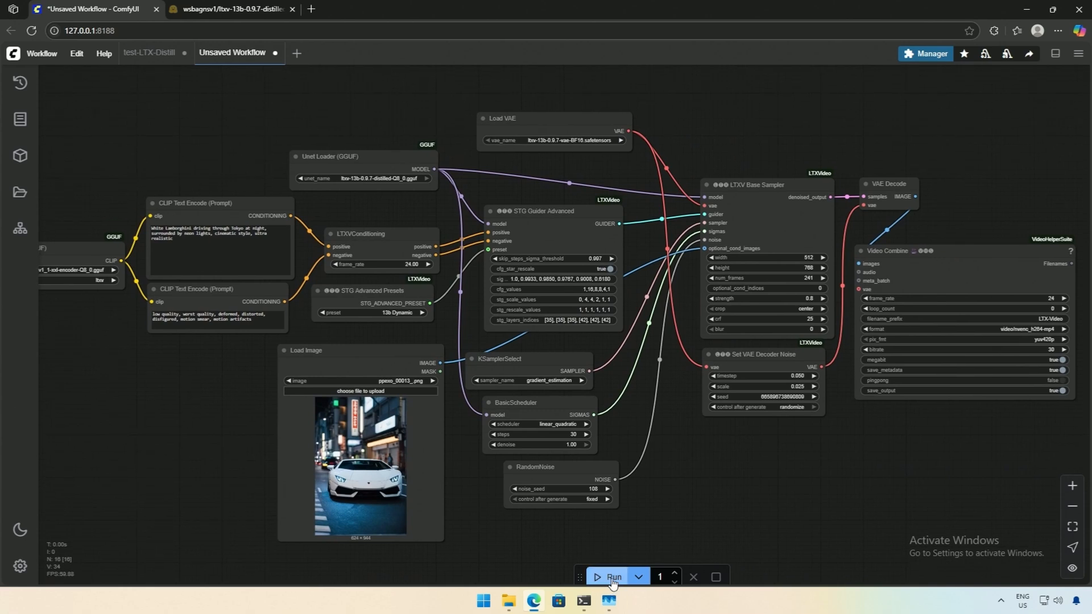
Step: Queue the Lamborghini image-to-video run and watch the LTXV Base Sampler progress
left_click(612, 577)
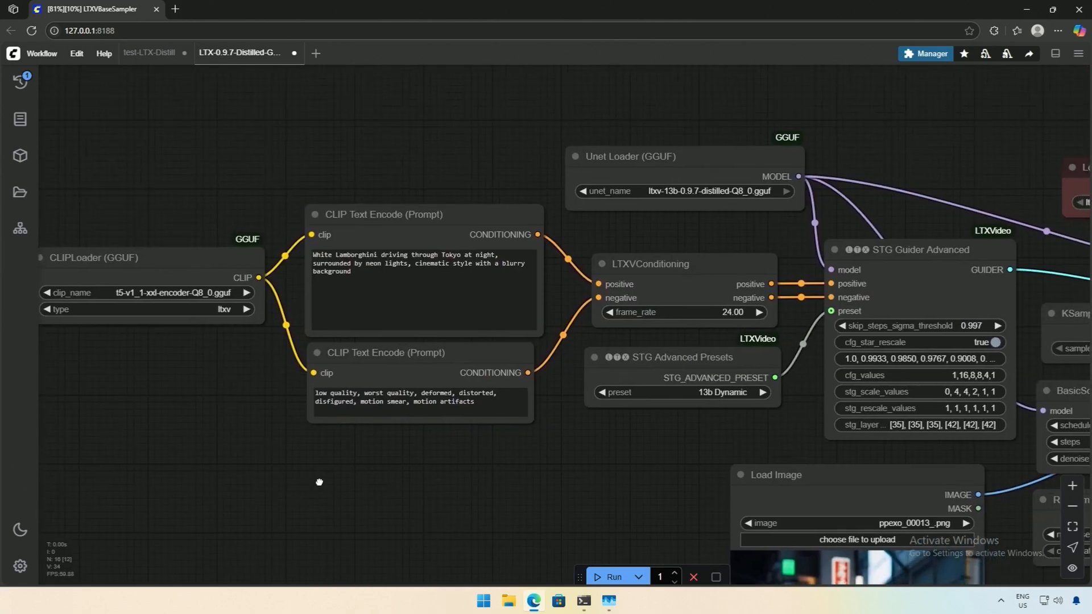
left_click_drag(318, 482, 118, 394)
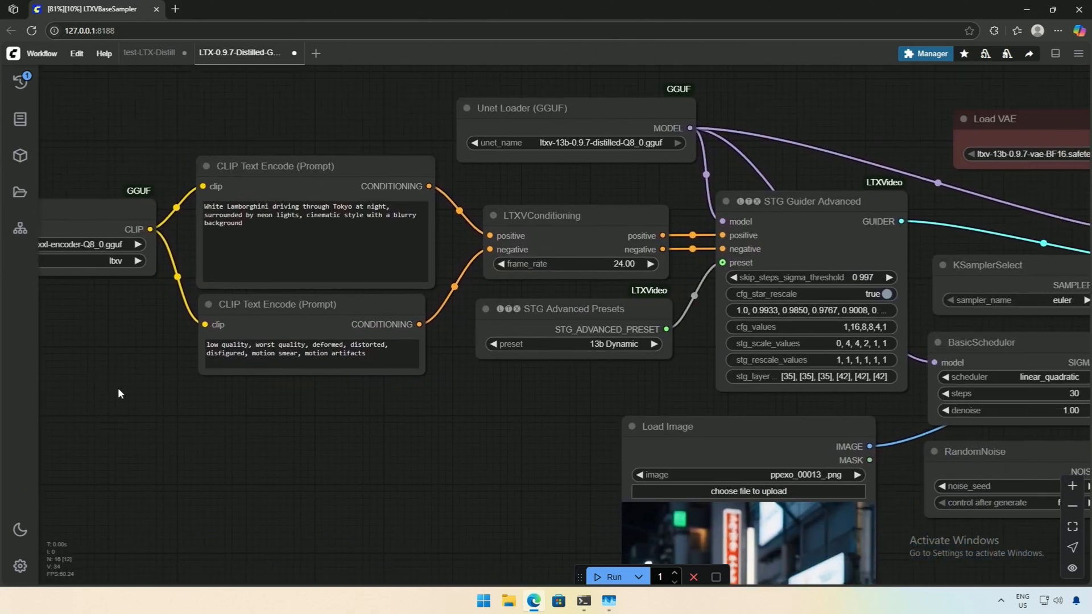